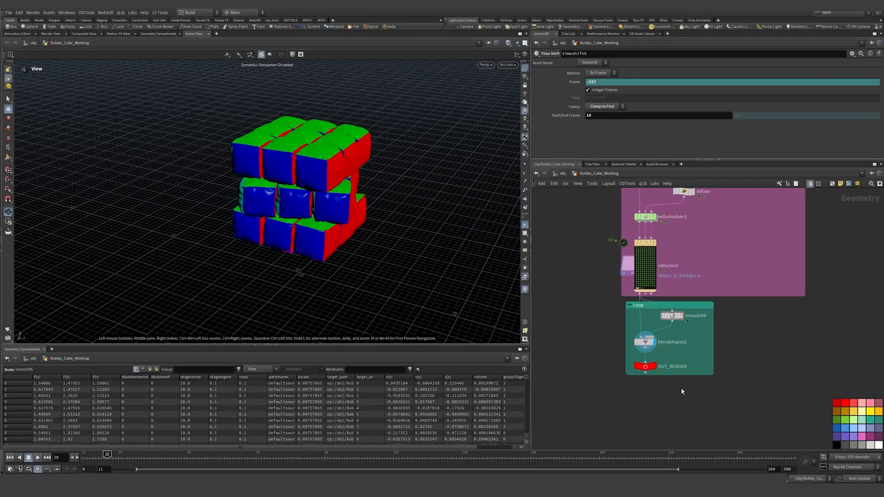
mouse_move(646, 376)
type("mater")
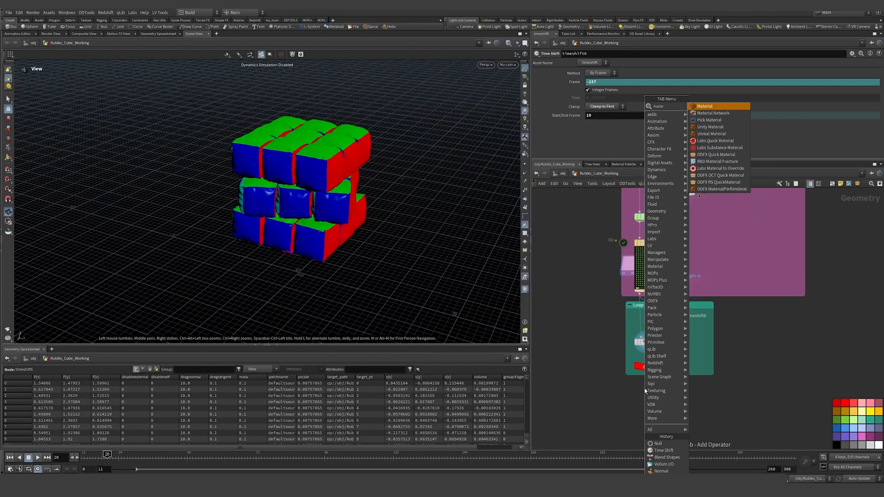
left_click(704, 106)
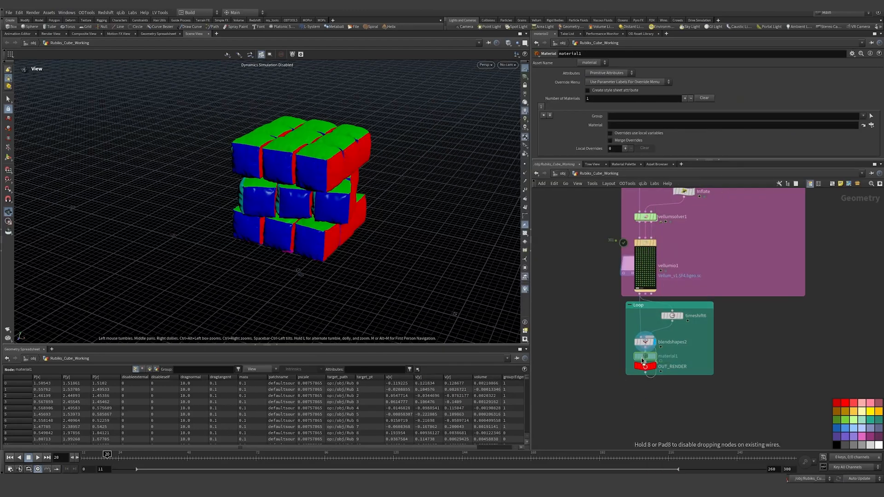
left_click(671, 382)
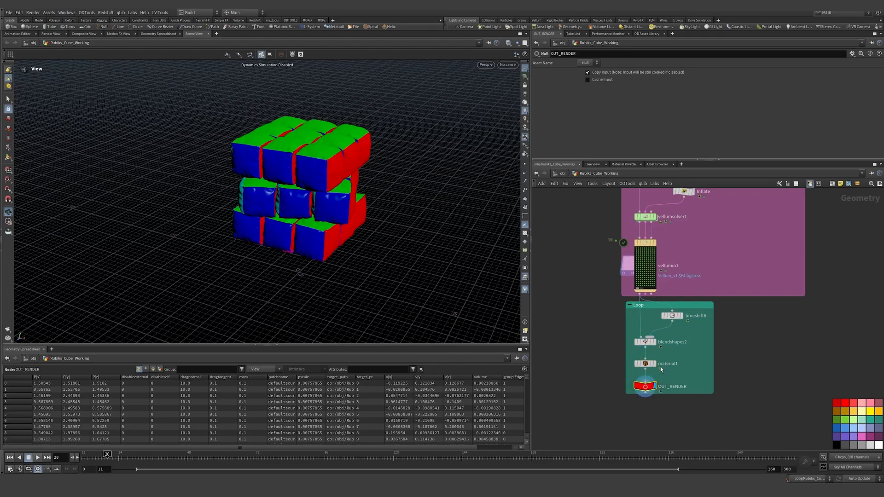
left_click(645, 363)
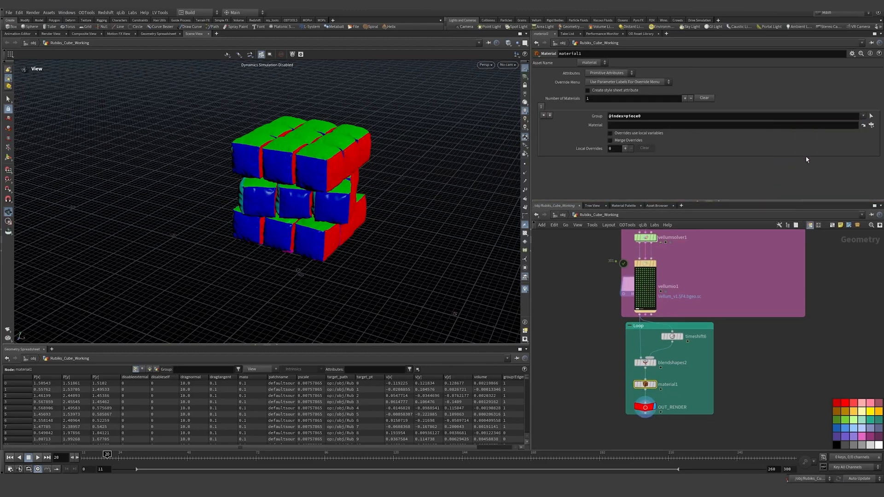
left_click(727, 125)
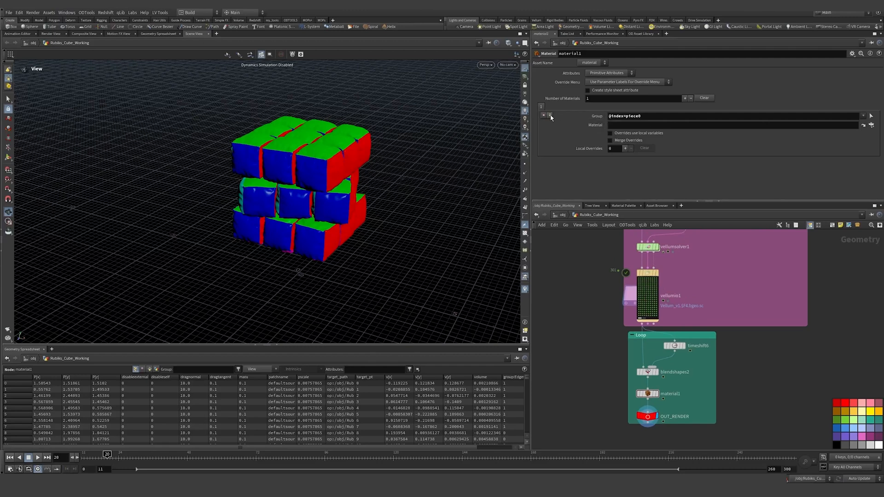
left_click(685, 97)
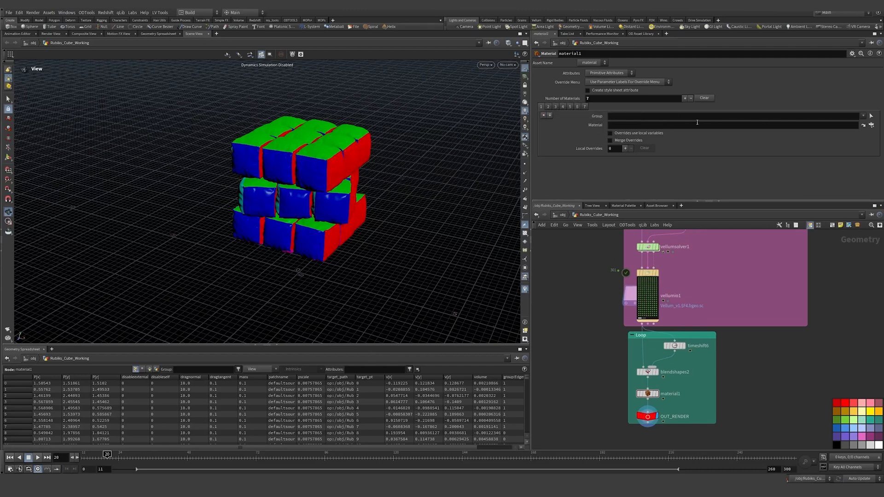
left_click(862, 116)
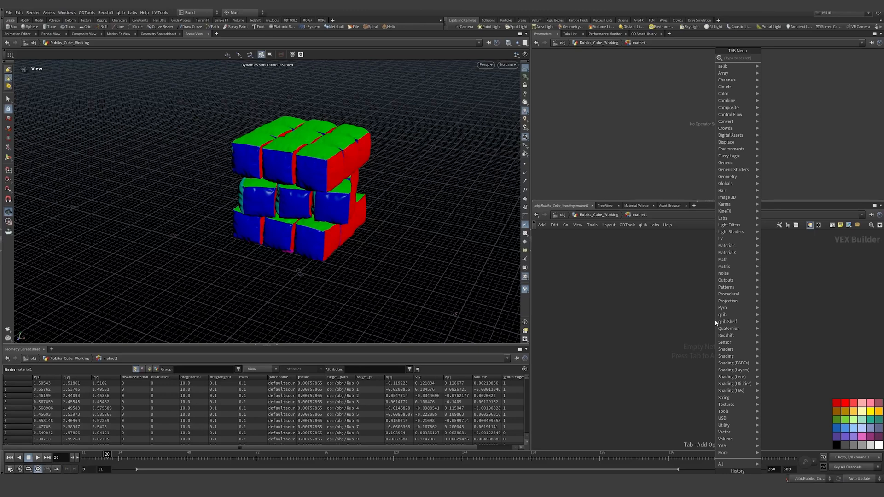
Add an RS Material Builder named Blue with a standard material, then return to /obj
type("rs mater")
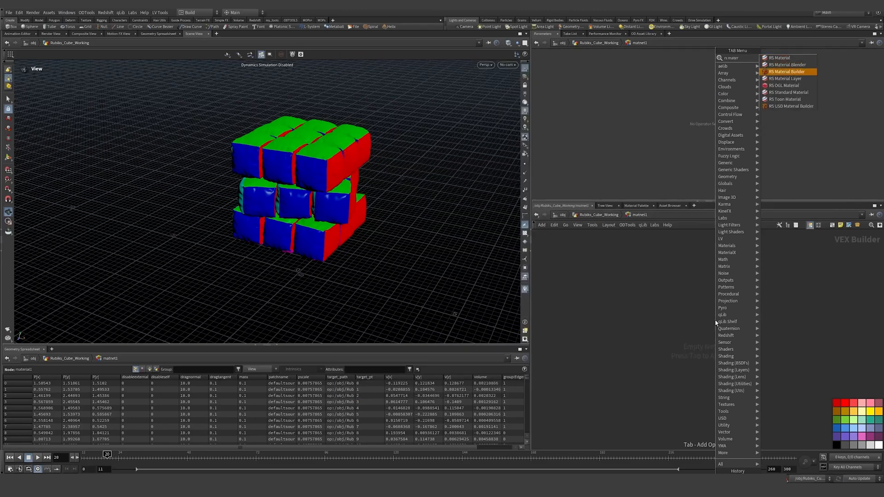
left_click(785, 71)
type("B")
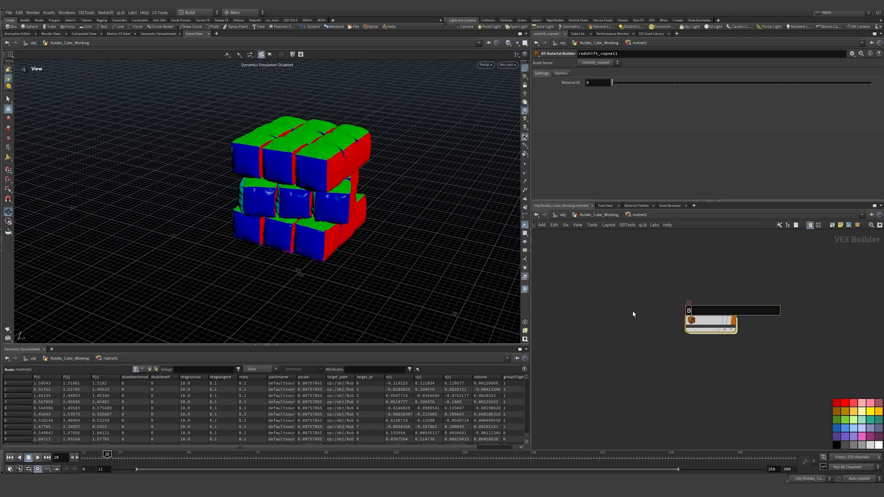
type("lue")
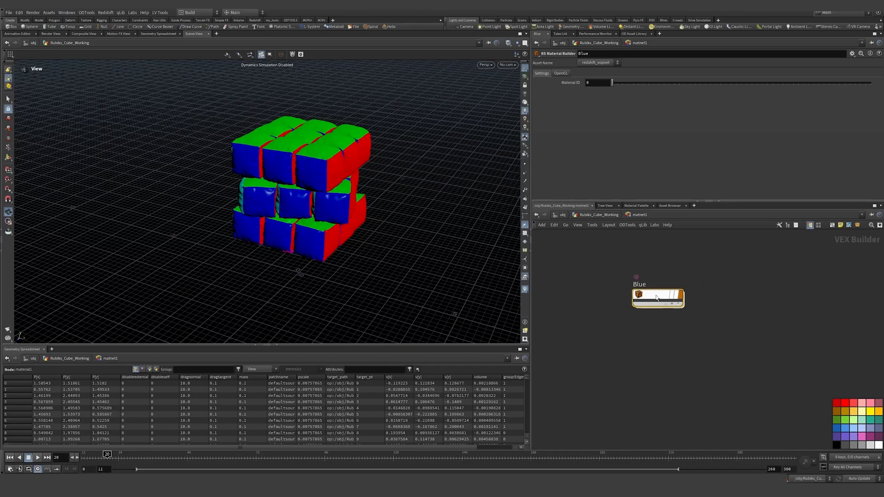
double_click(657, 296)
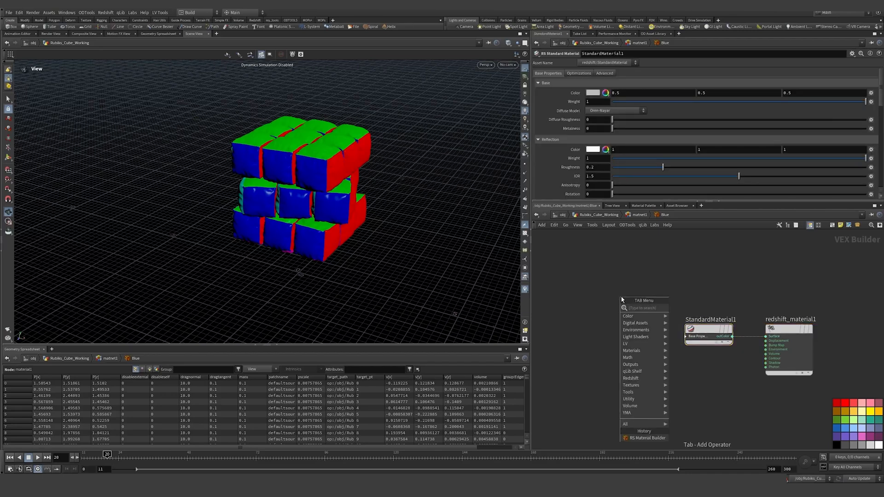
left_click(621, 299)
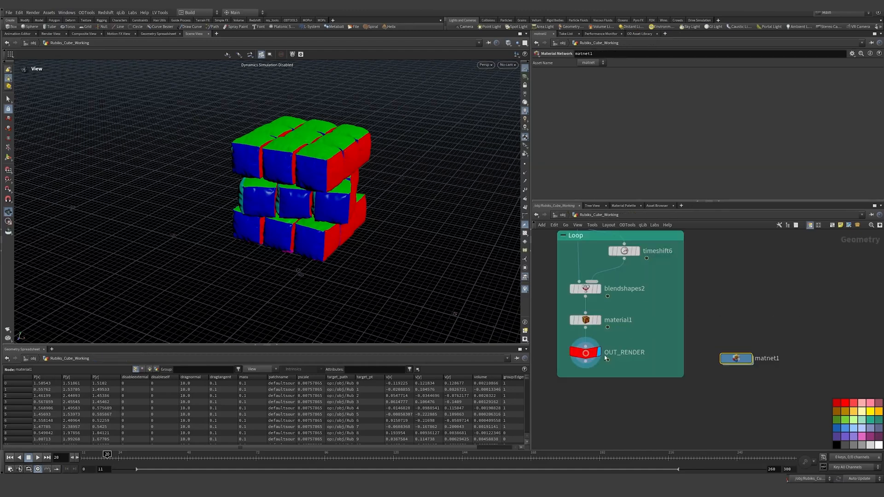
left_click(585, 319)
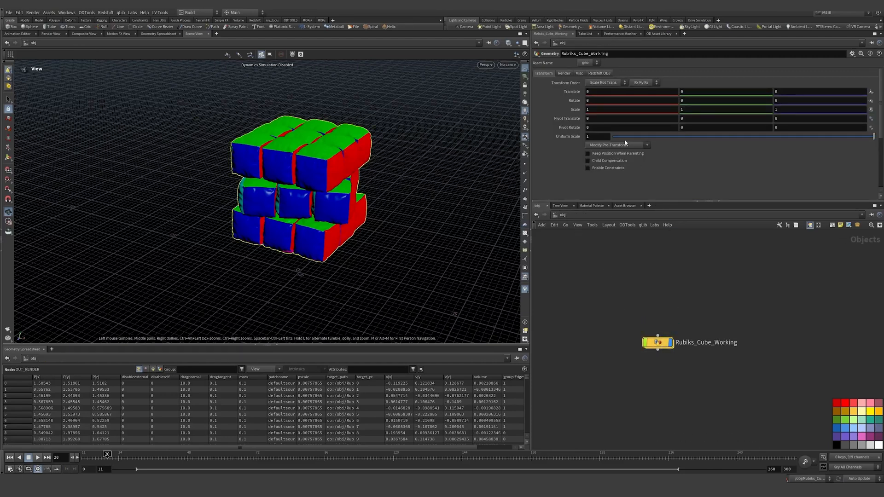
Browse a material in the cube's Render tab and create camera cam1 from the shelf
left_click(564, 74)
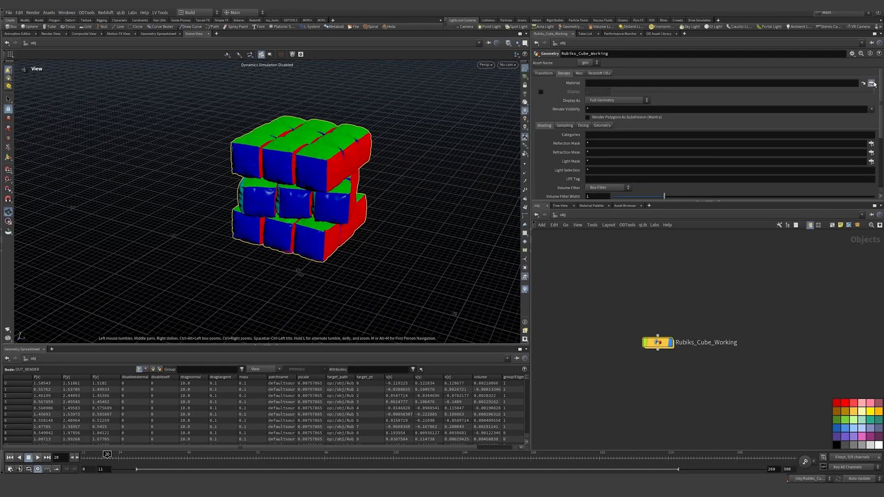
left_click(870, 83)
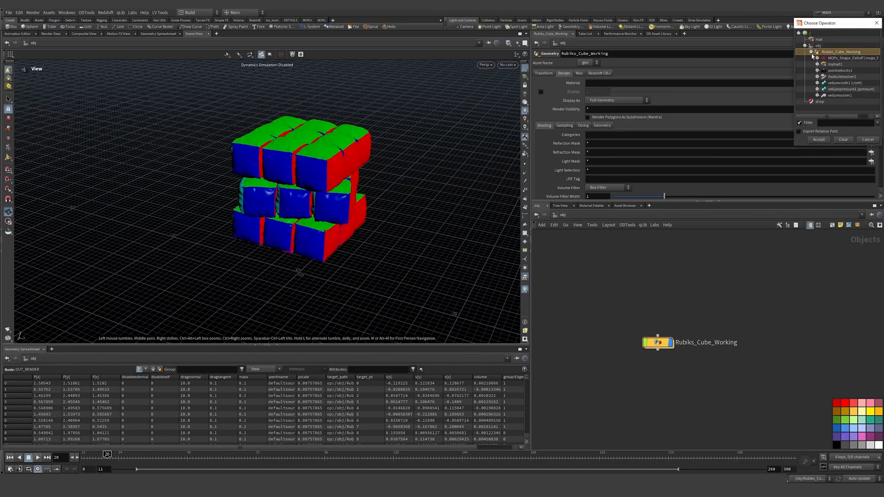
left_click(817, 139)
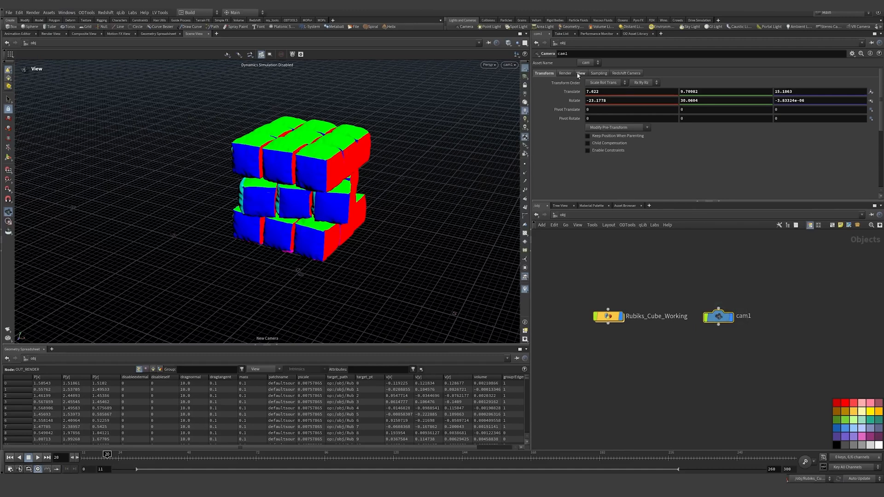
left_click(580, 73)
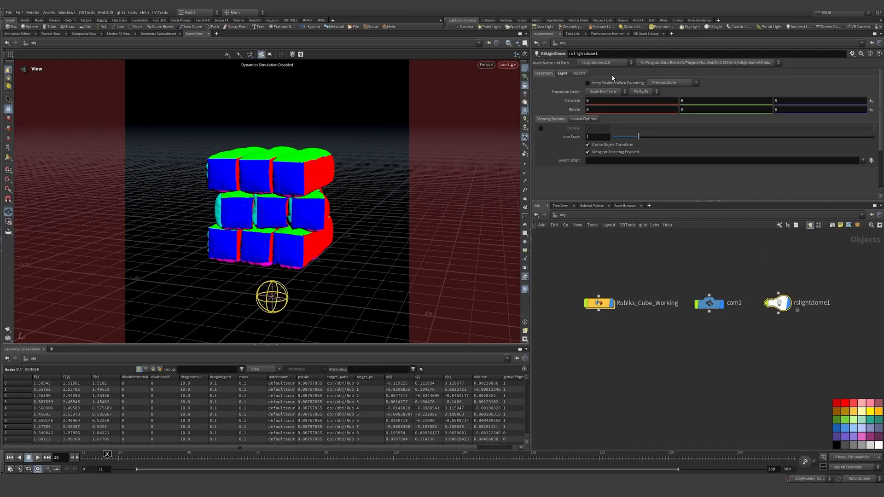
Set the RS dome light's texture to the Kino Flo studio HDRI
left_click(562, 73)
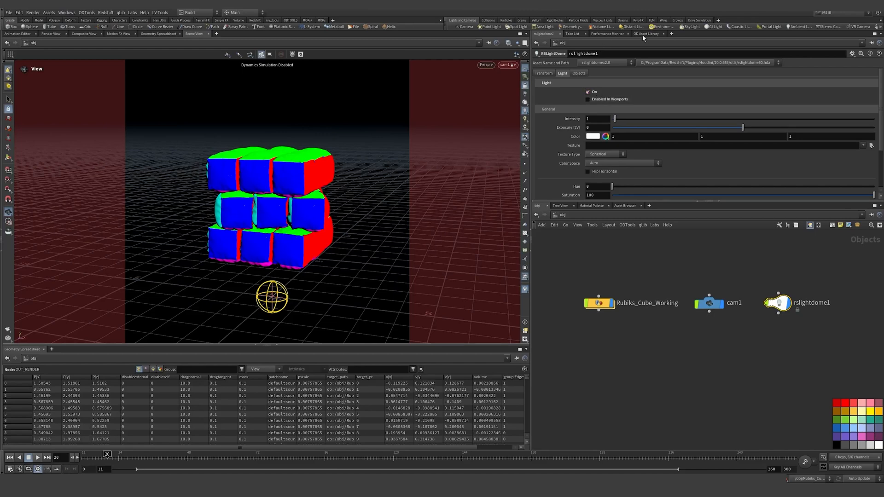
left_click(645, 33)
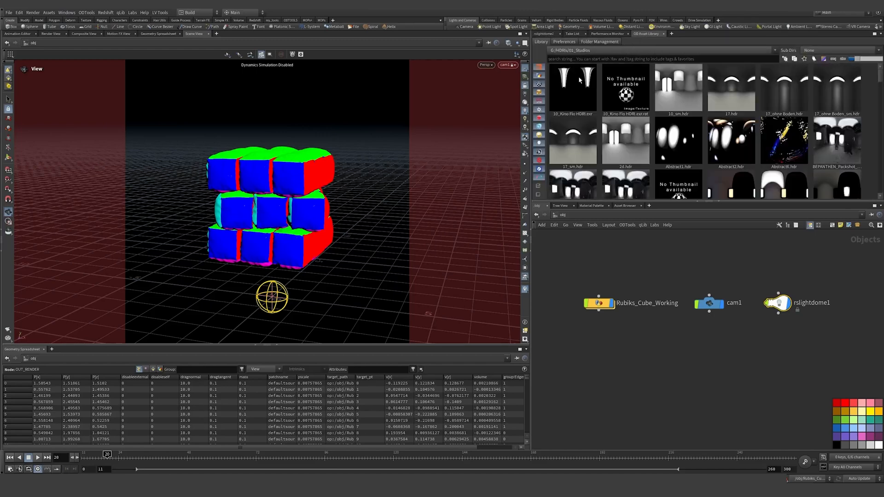
left_click(572, 87)
type("geo")
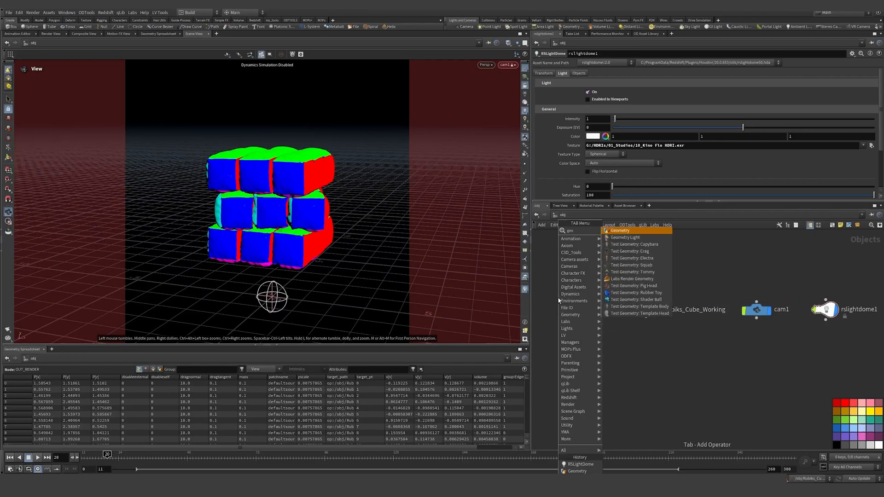
Create a BG object with a size-50 grid bent 90° into a curved backdrop
left_click(618, 230)
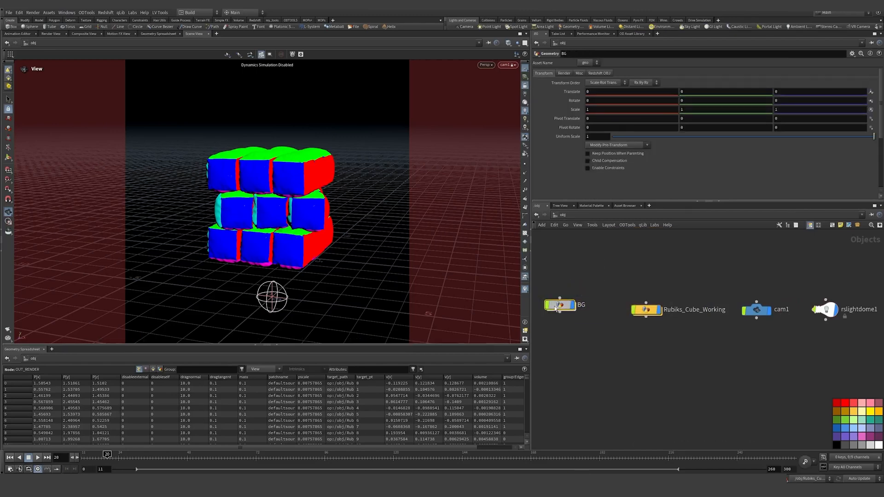
double_click(561, 304)
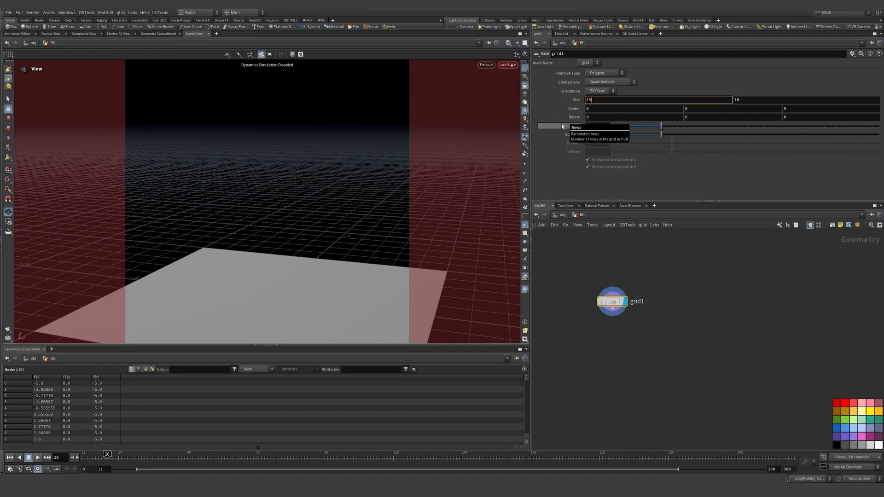
type("50")
type("90")
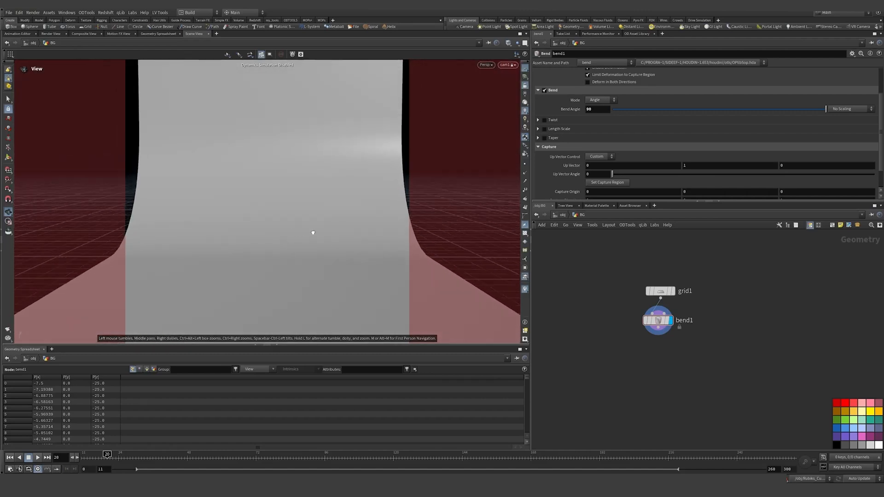
left_click(659, 291)
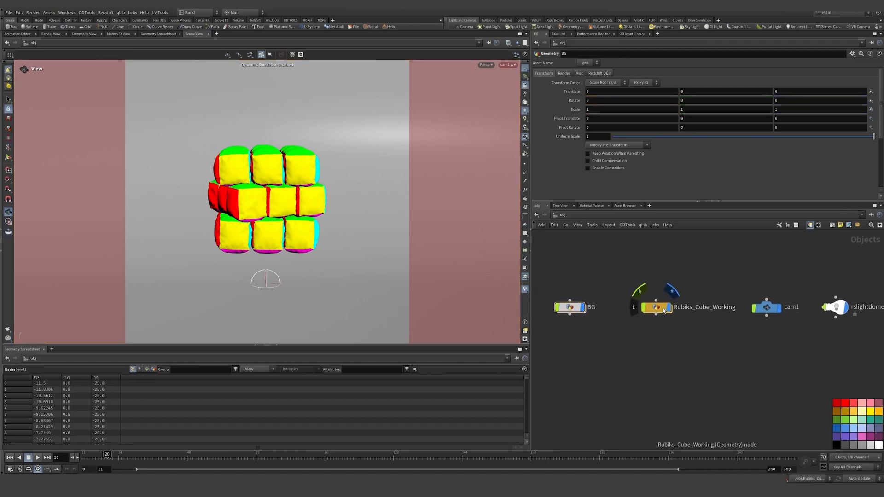
In /mat, add RS Material Builder BG and select its standard material's base colour
left_click(544, 215)
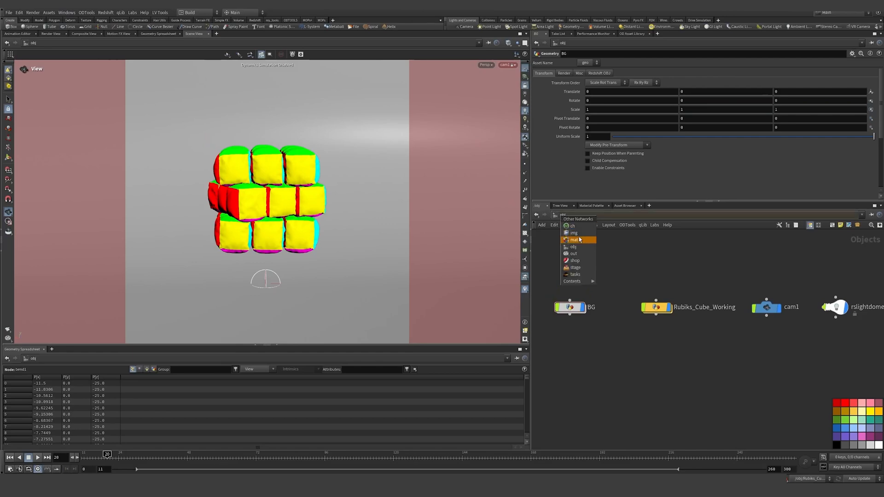
left_click(574, 239)
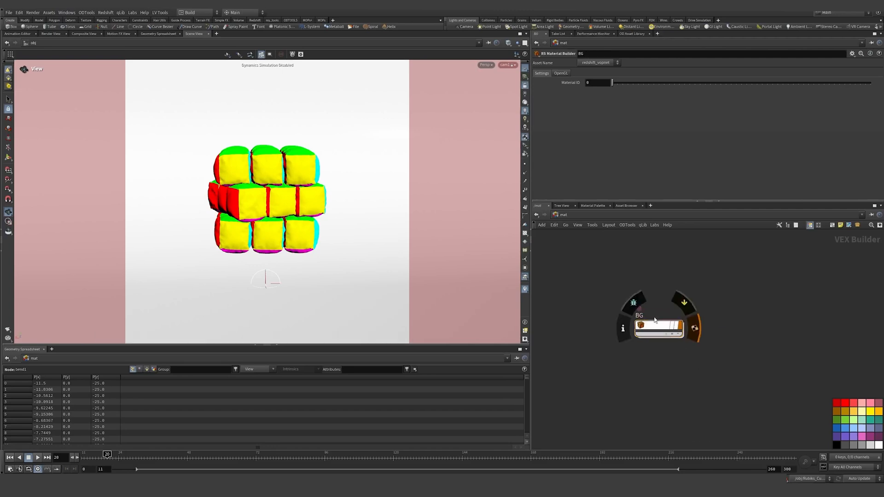
left_click(658, 327)
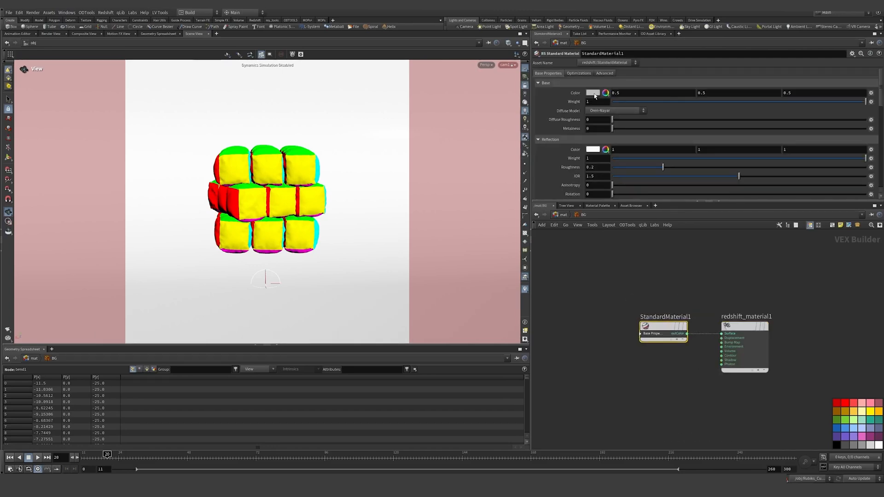
left_click(594, 92)
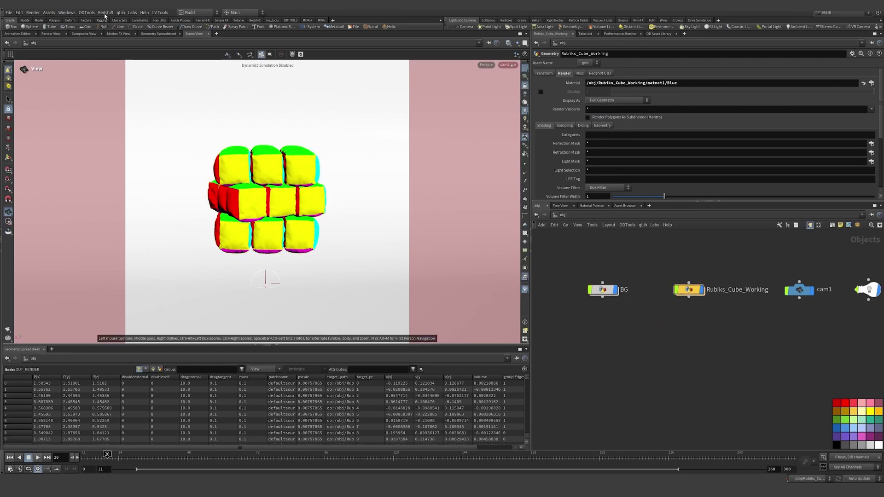
Split the pane into a Redshift RenderView, start rendering, and select rslightdome1
left_click(105, 12)
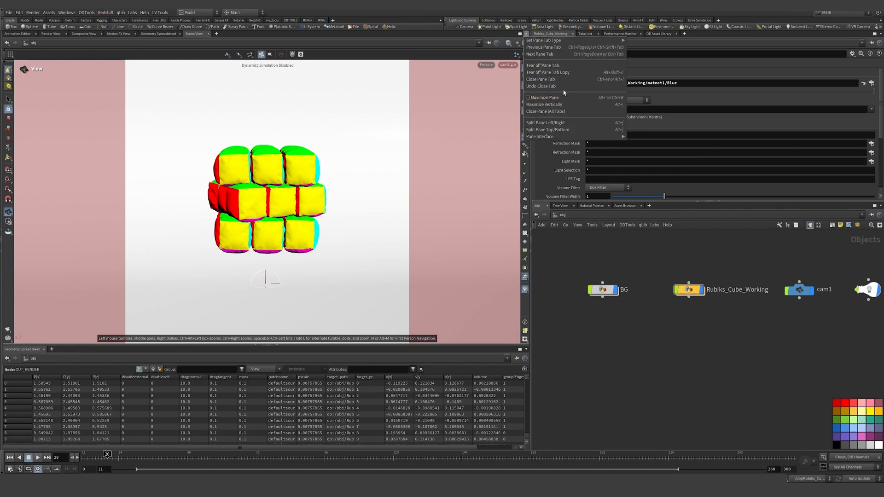
left_click(545, 122)
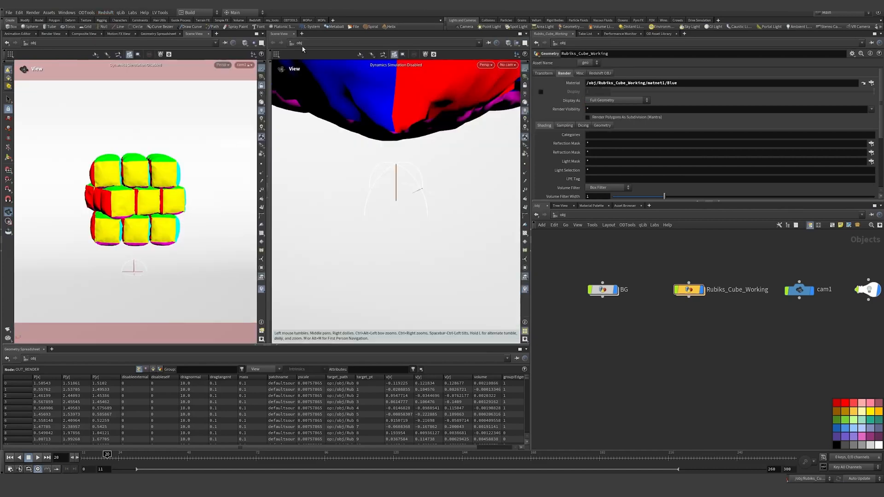
left_click(318, 46)
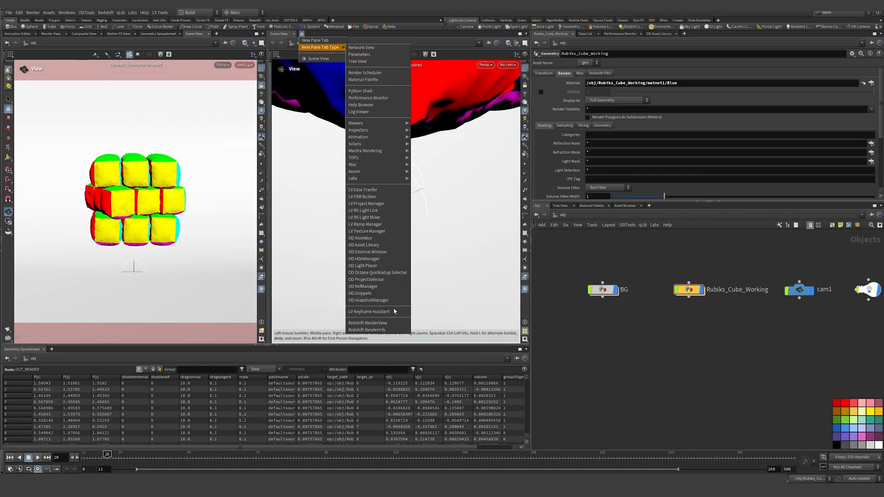
left_click(318, 58)
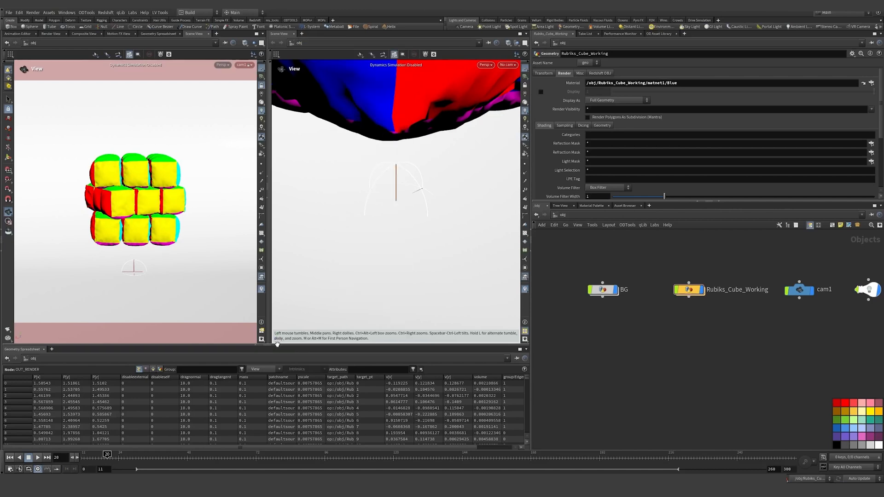
left_click(315, 33)
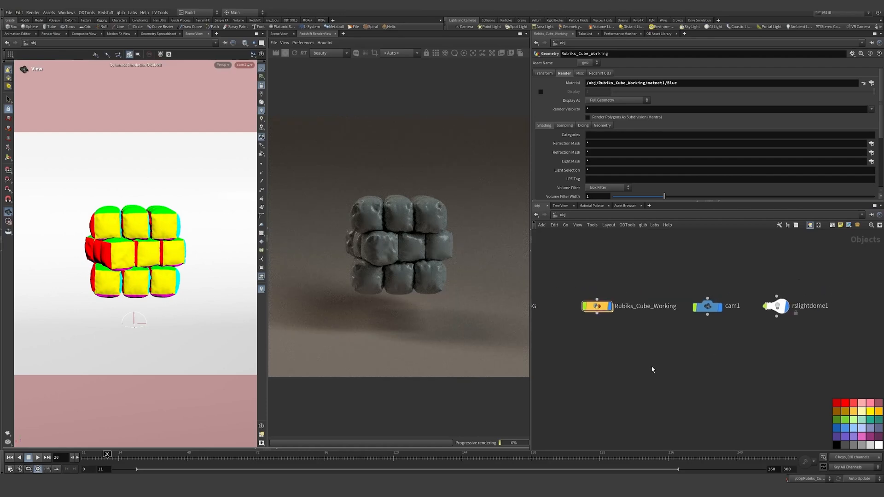
left_click(775, 306)
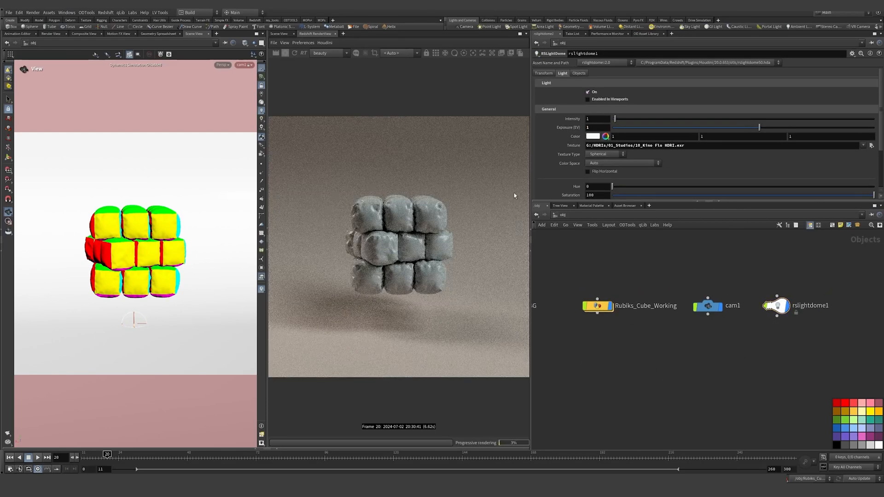
mouse_move(583, 263)
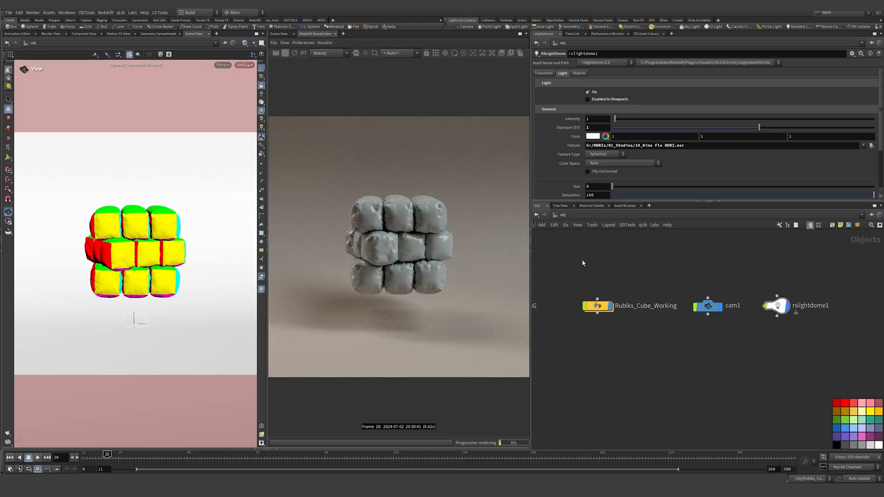
double_click(598, 306)
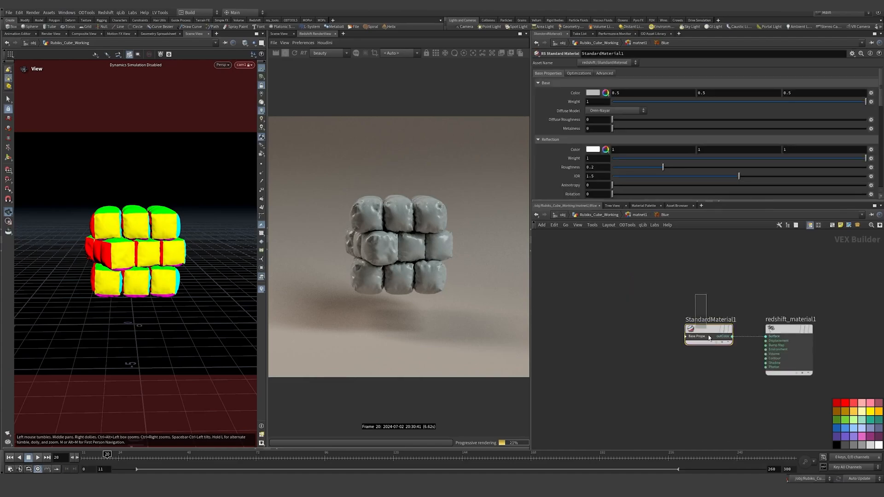
Set StandardMaterial1's base colour to light blue in the Color Editor
left_click(592, 93)
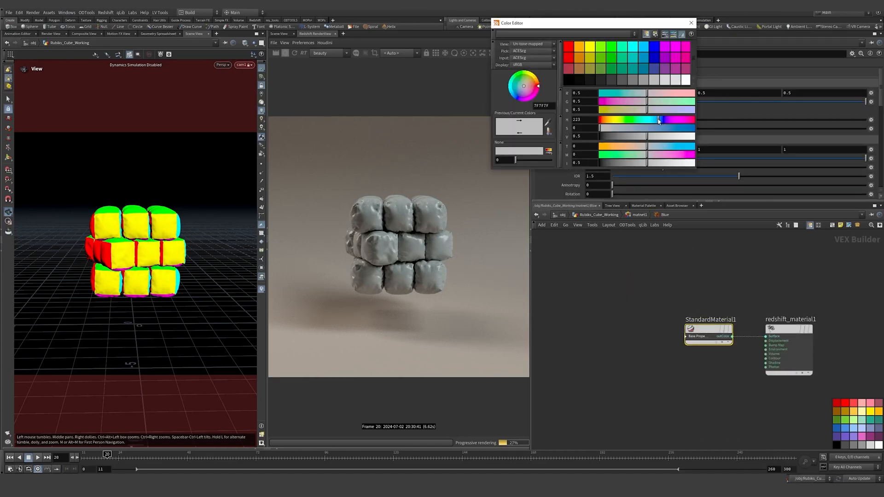
left_click(516, 91)
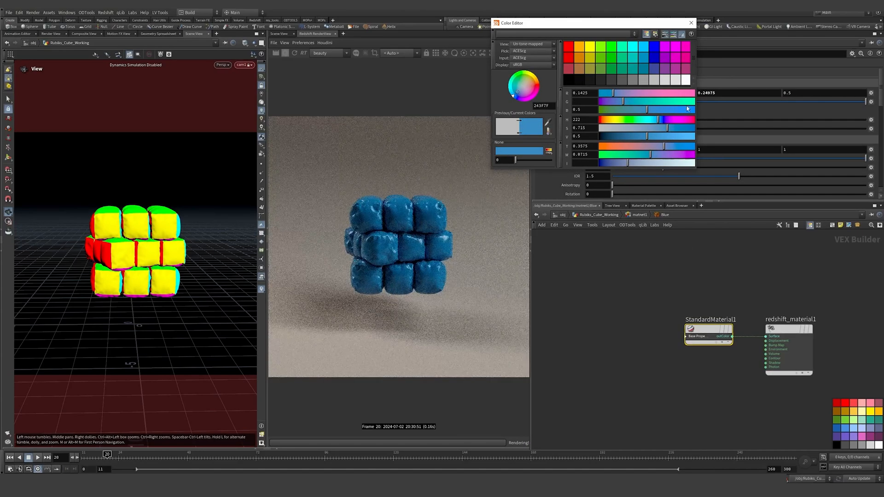
left_click(691, 23)
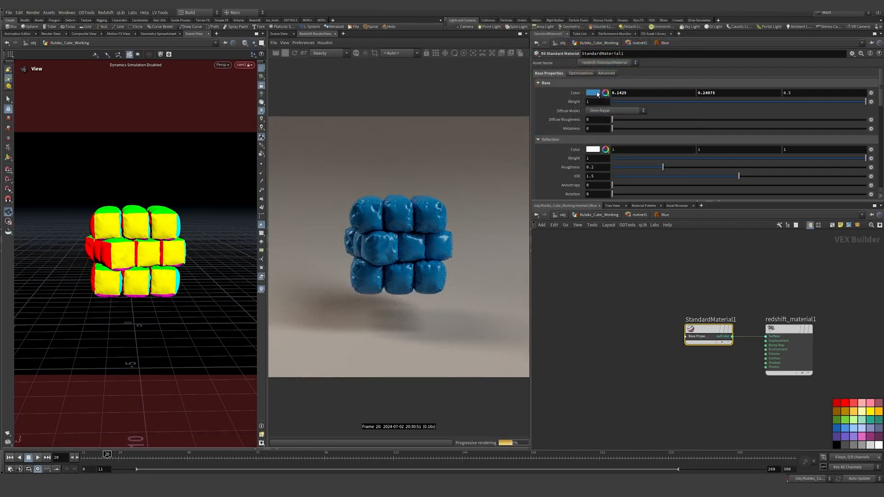
left_click(593, 93)
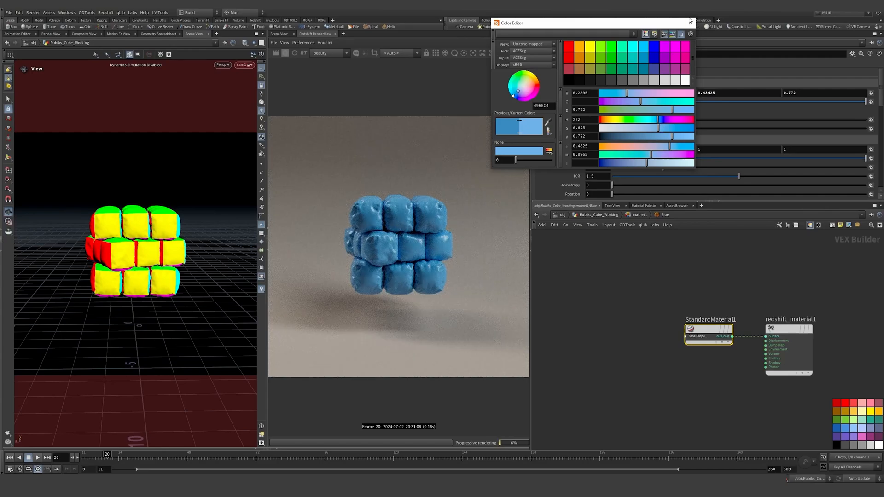
left_click(689, 23)
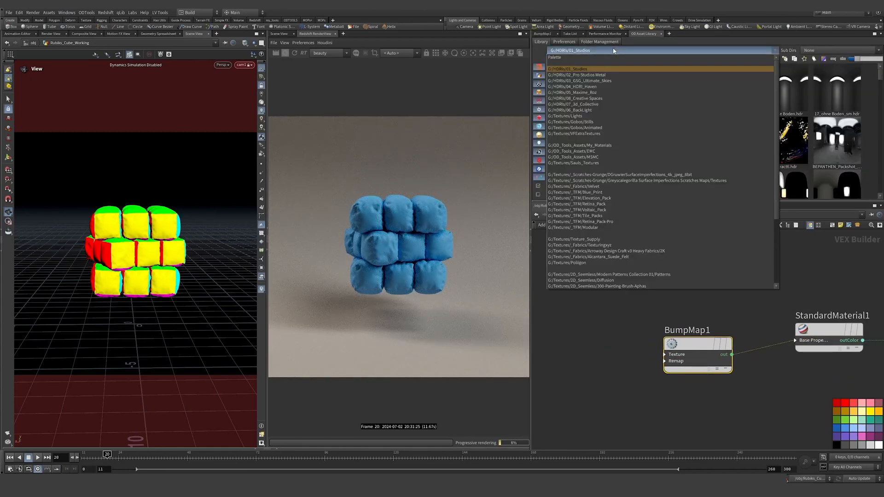
Add the Velvet_2 fabric texture as a bump map with Remap Scale 2
left_click(575, 134)
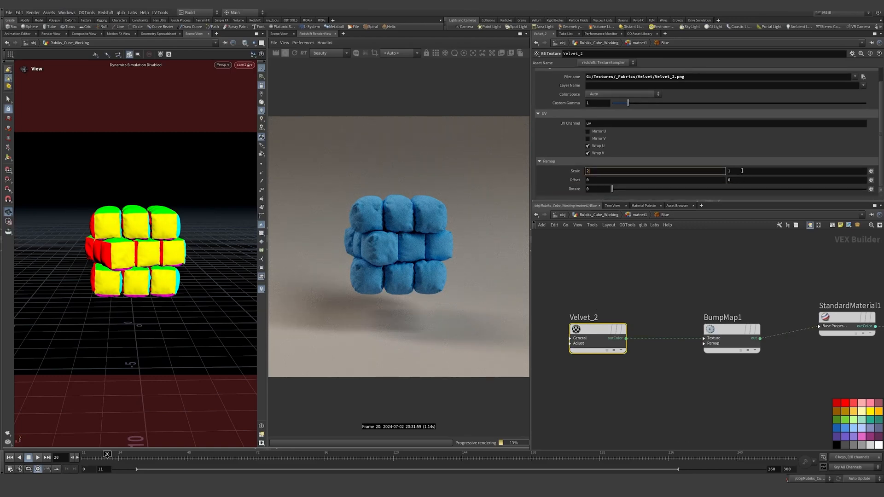
type("2")
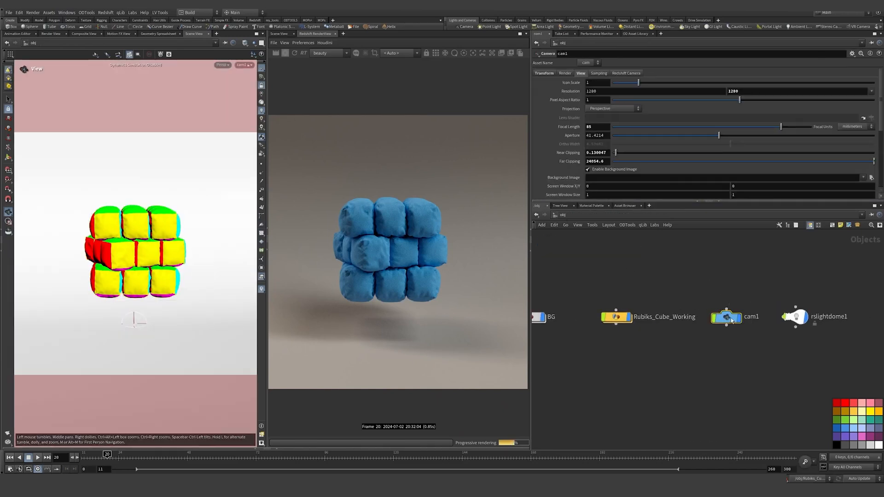
Create close-up camera cam2 and render the RenderView through /obj/cam1
left_click(244, 65)
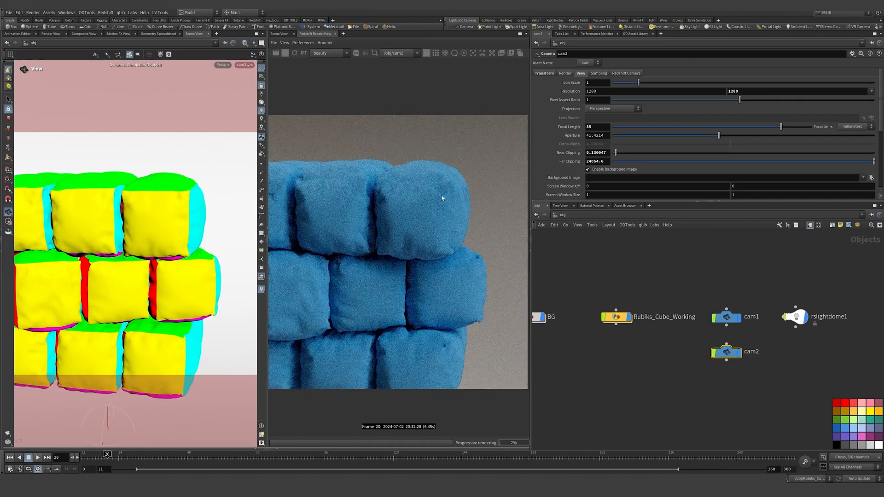
left_click(794, 316)
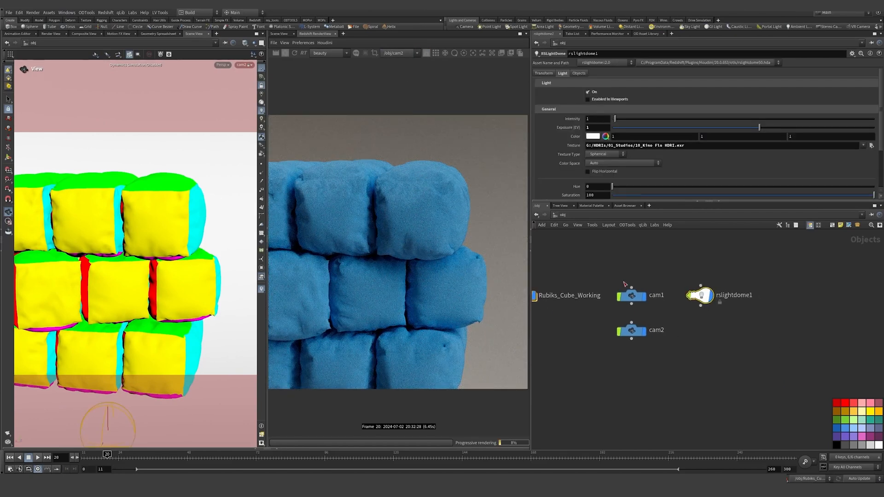
left_click(420, 53)
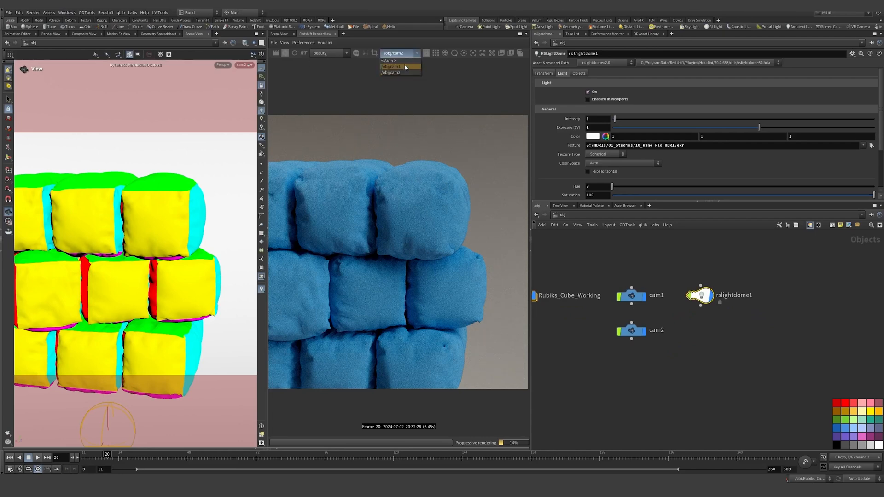
left_click(389, 66)
type("rs")
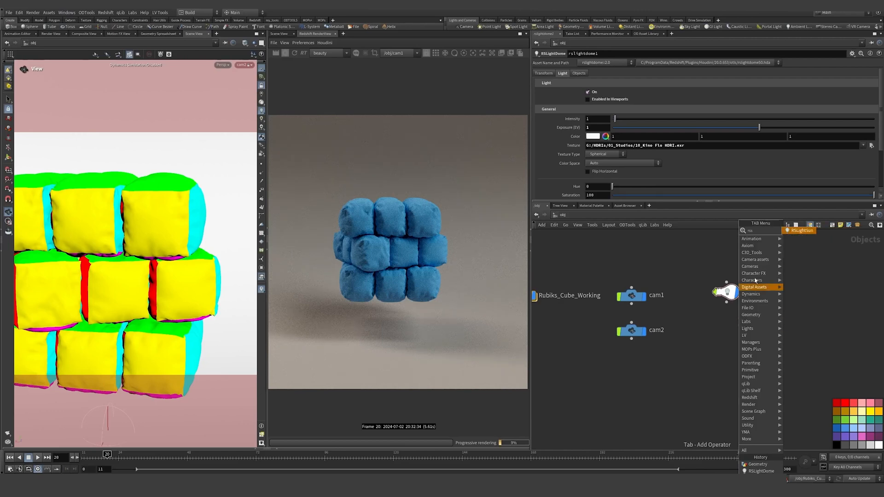
Add a Redshift sun light (rslightsun1) and switch off the dome light to judge it alone
left_click(800, 230)
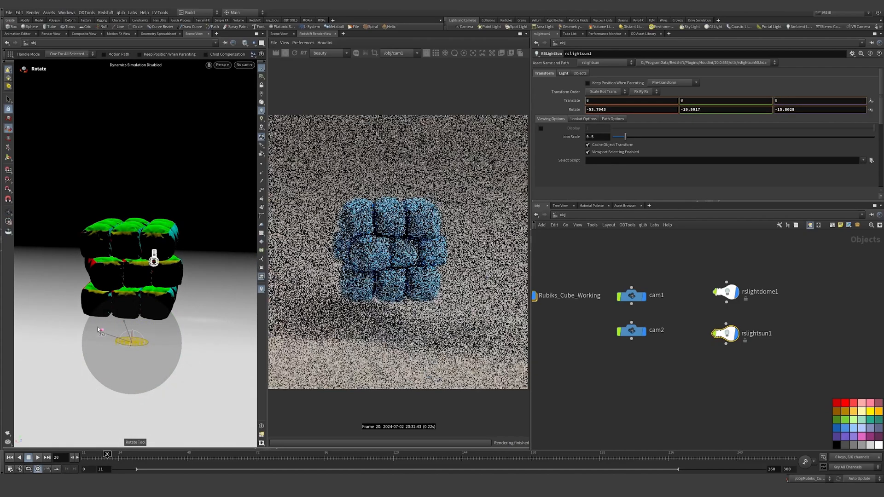
left_click(725, 291)
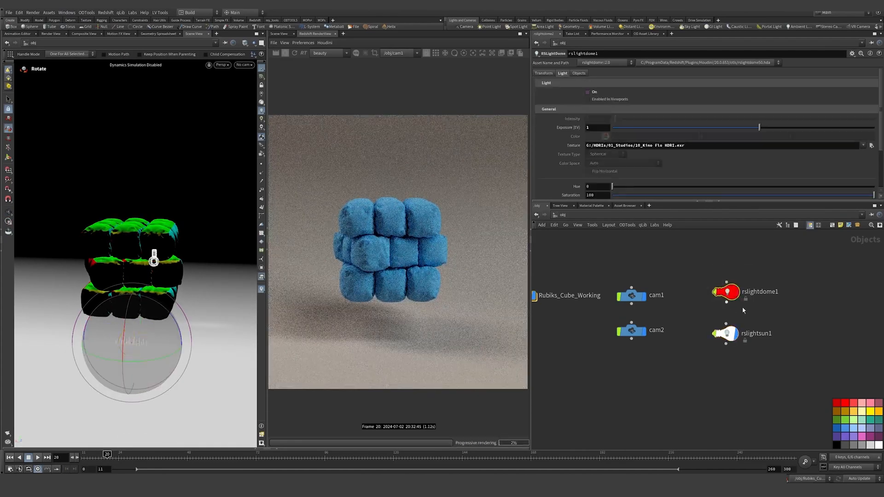
left_click(726, 333)
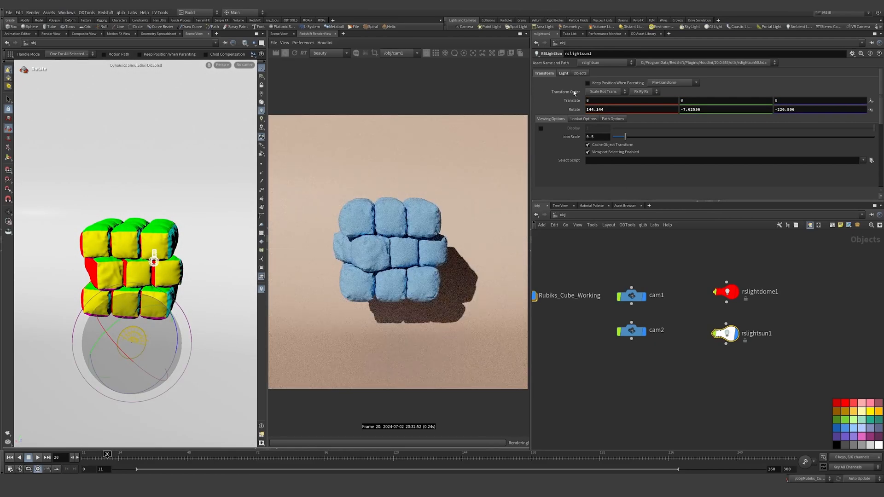
Tune the sun disk intensity and scale, then turn the dome light back on
left_click(563, 73)
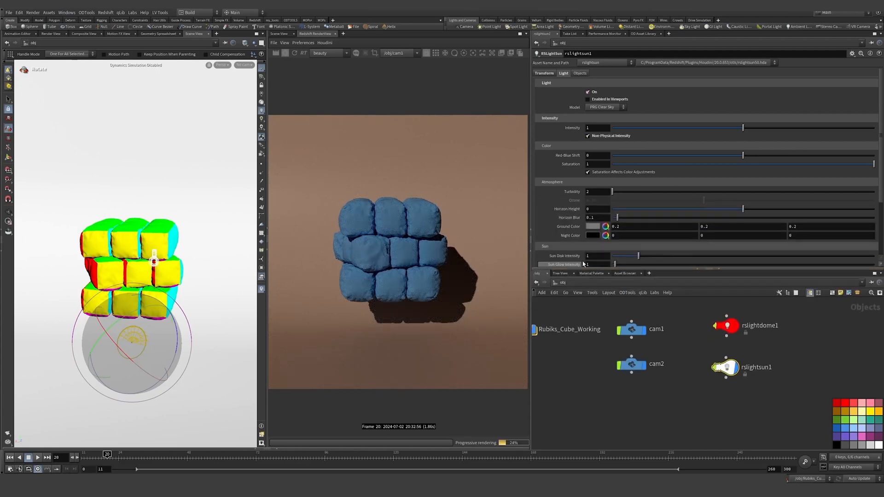
scroll("down", 3)
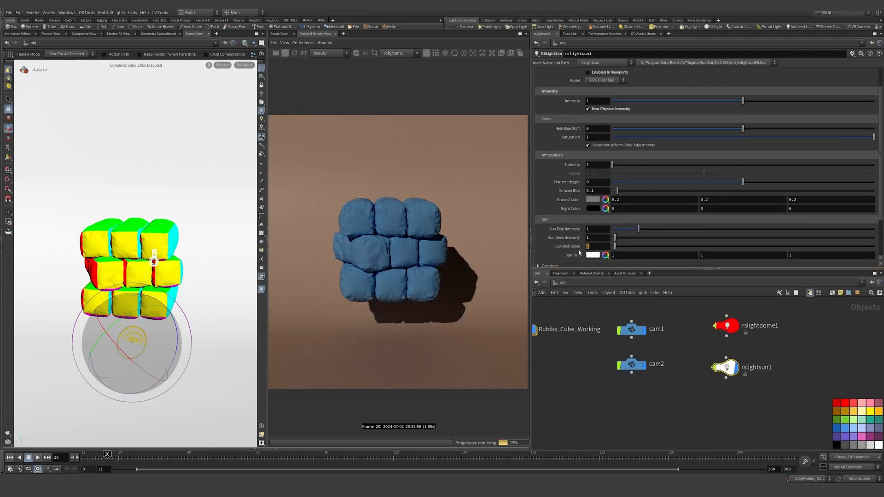
left_click(595, 246)
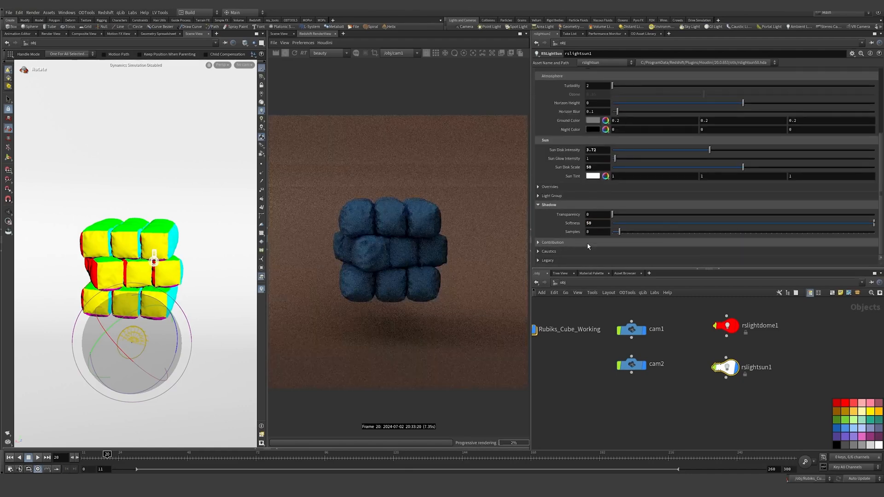
scroll("up", 3)
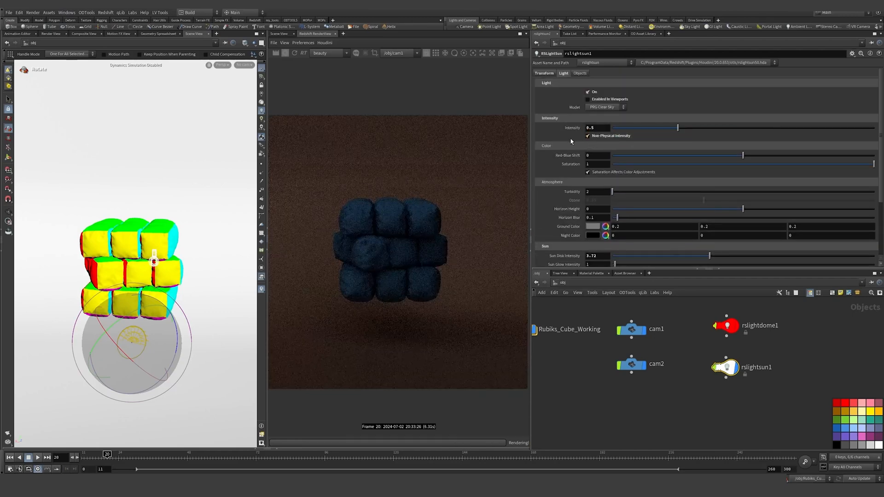
left_click(726, 325)
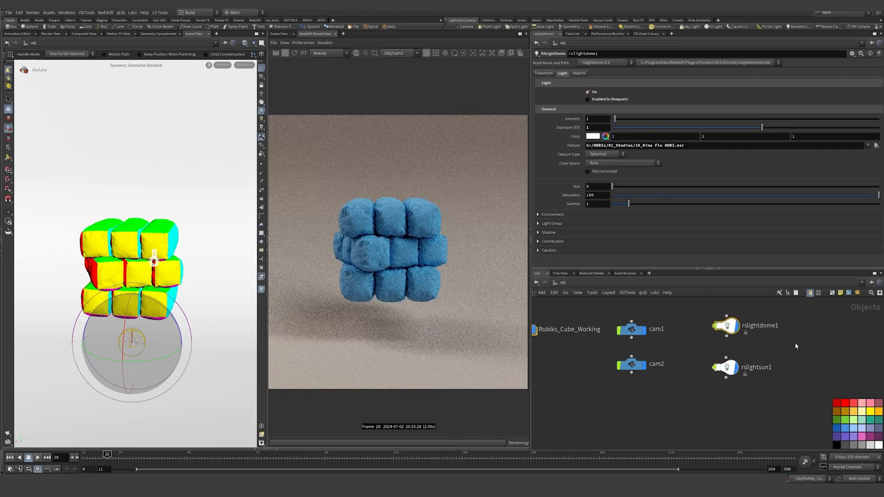
left_click(728, 367)
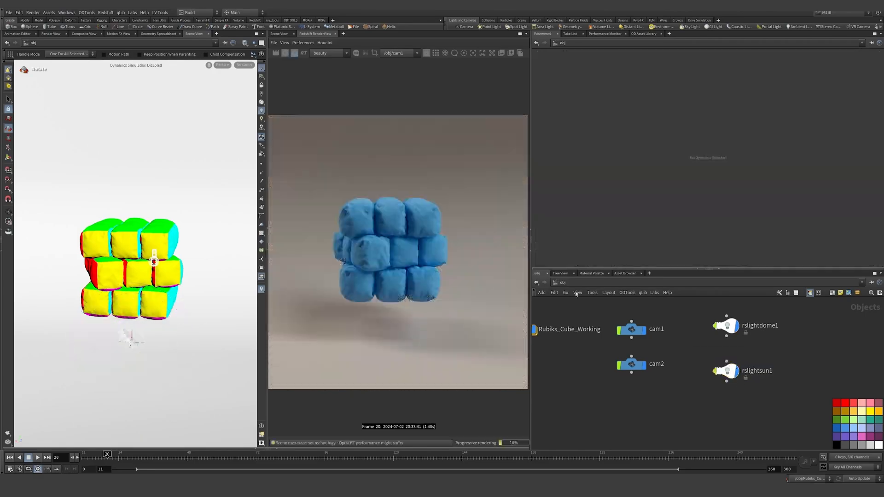
left_click(726, 371)
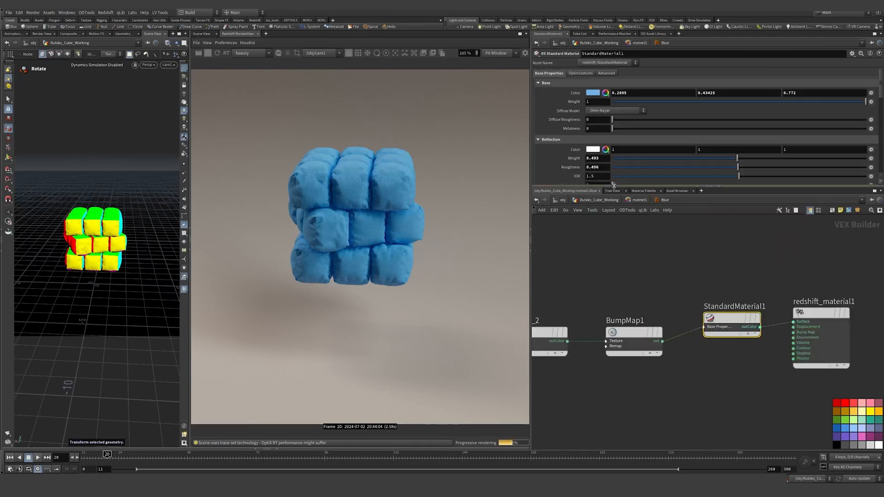
Scroll StandardMaterial1's parameters down toward Reflection Weight and Roughness
scroll("down", 3)
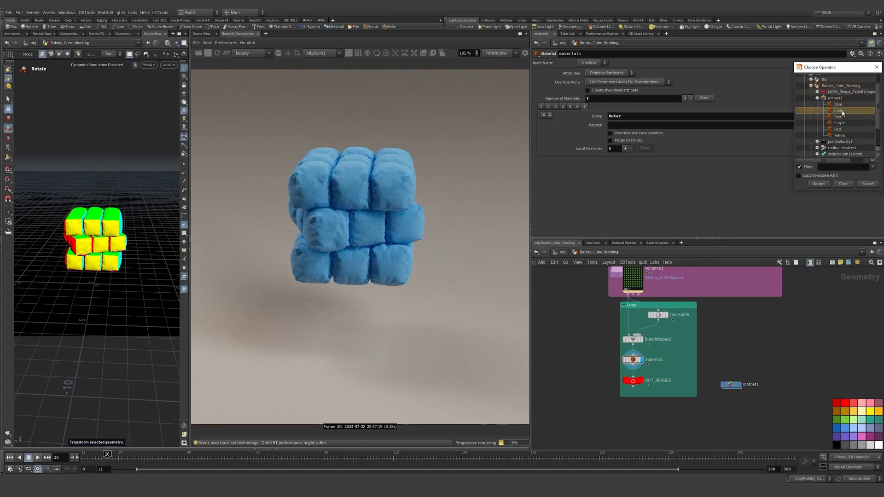
Assign matnet1/Inner to the Outer group and per-piece materials, then give StandardMaterial1 a dark blue base colour
left_click(840, 110)
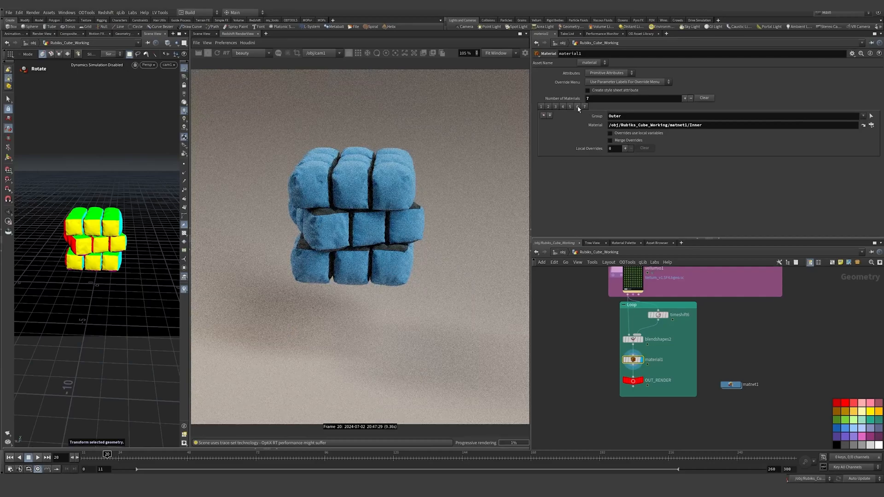
left_click(871, 125)
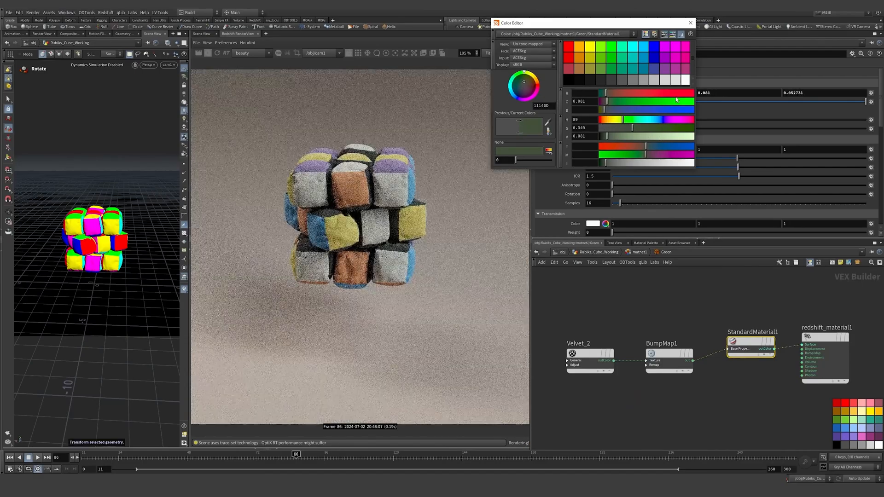
left_click(690, 22)
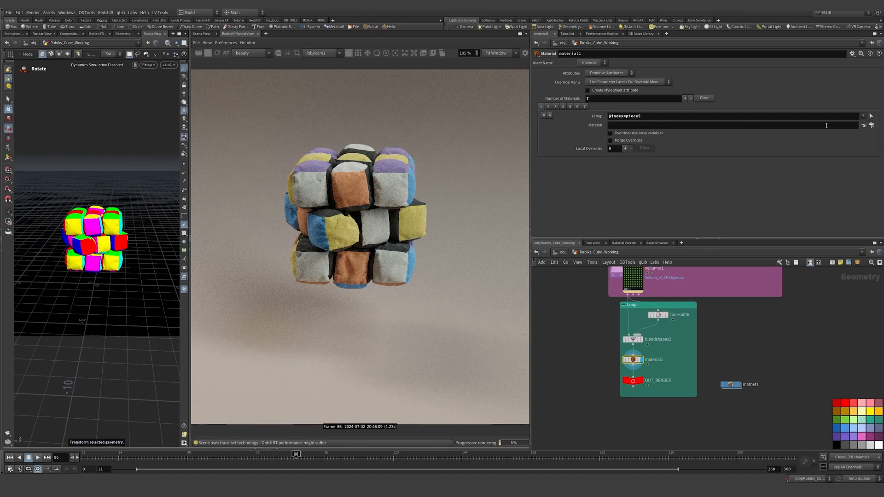
left_click(869, 125)
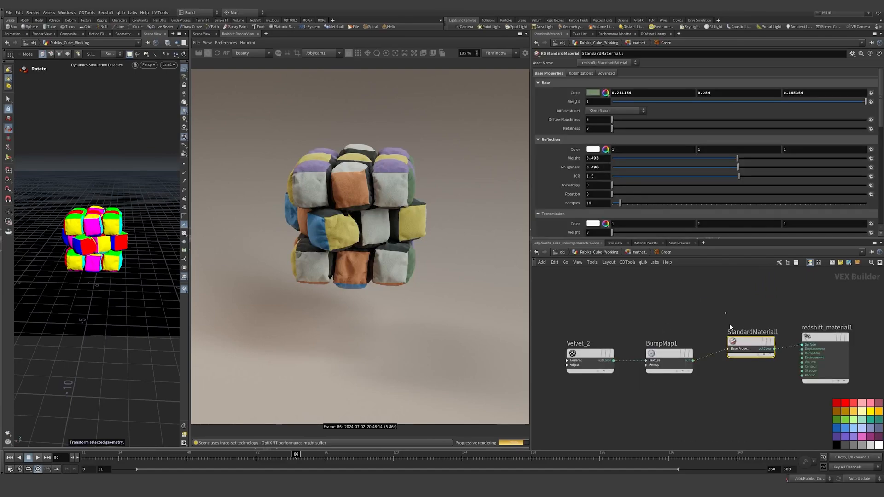
left_click(592, 92)
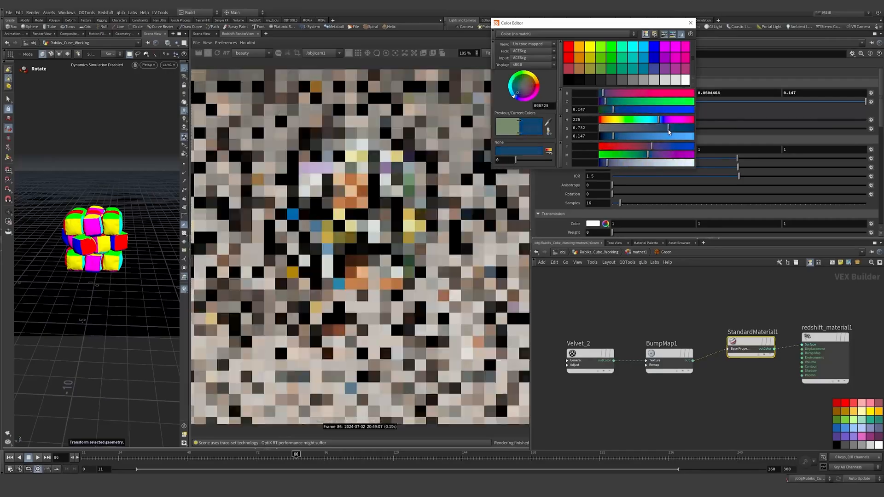
left_click(689, 22)
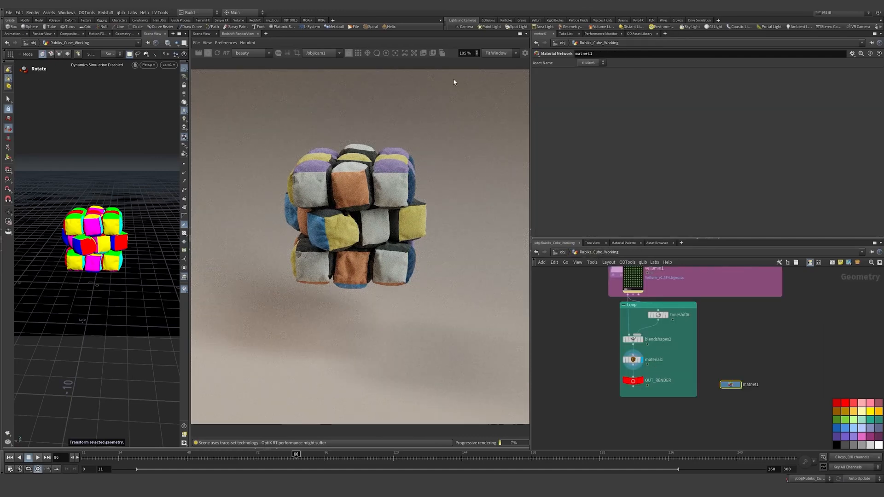
mouse_move(480, 73)
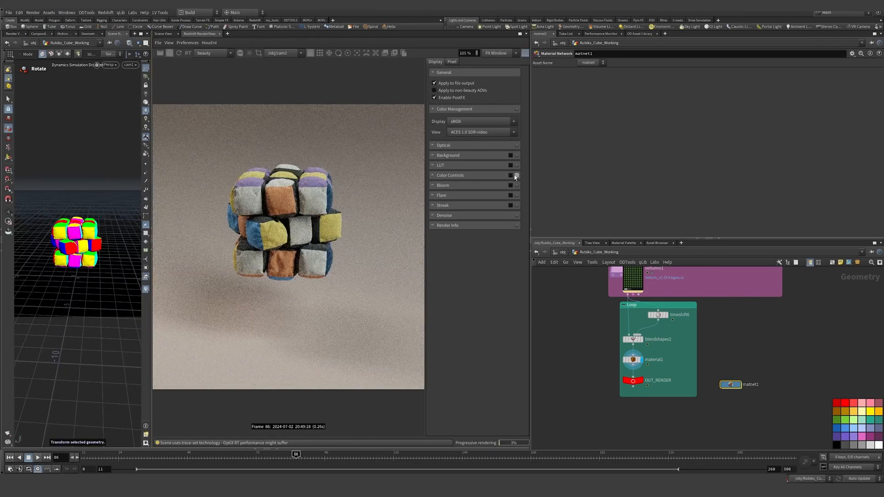
Enable Color Controls with a contrast curve and apply the Kodachrome_200 LUT
left_click(512, 175)
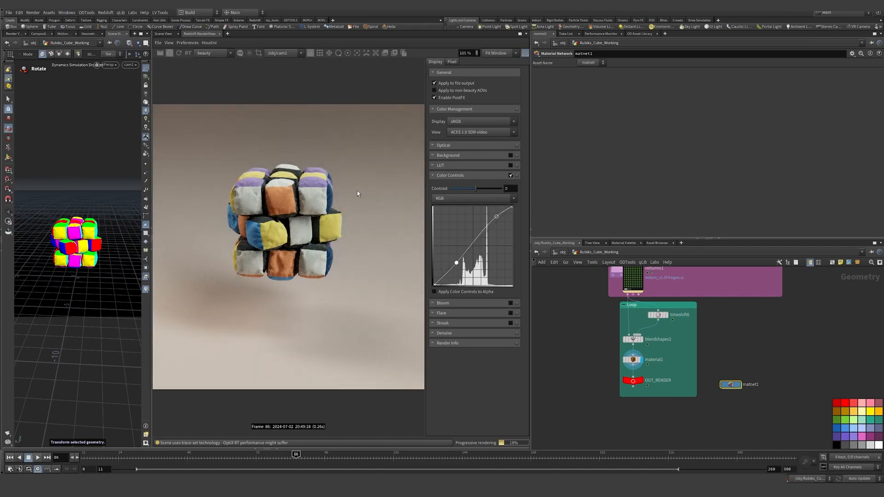
left_click(441, 164)
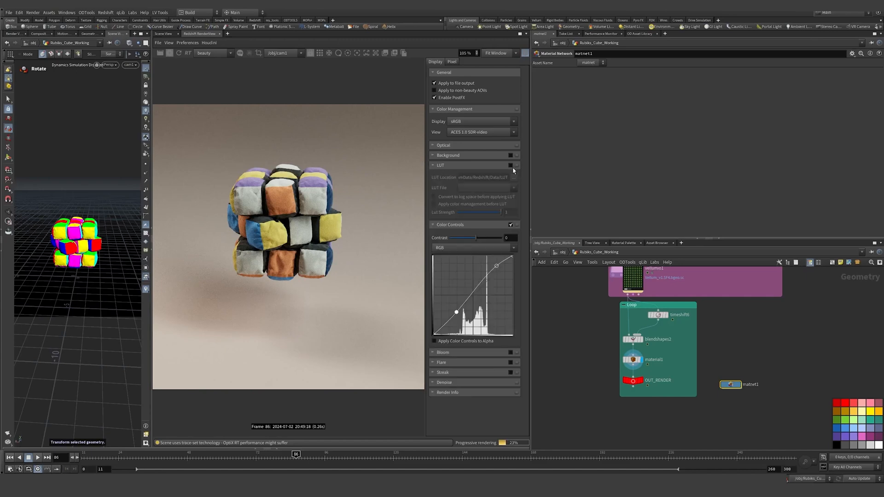
left_click(511, 165)
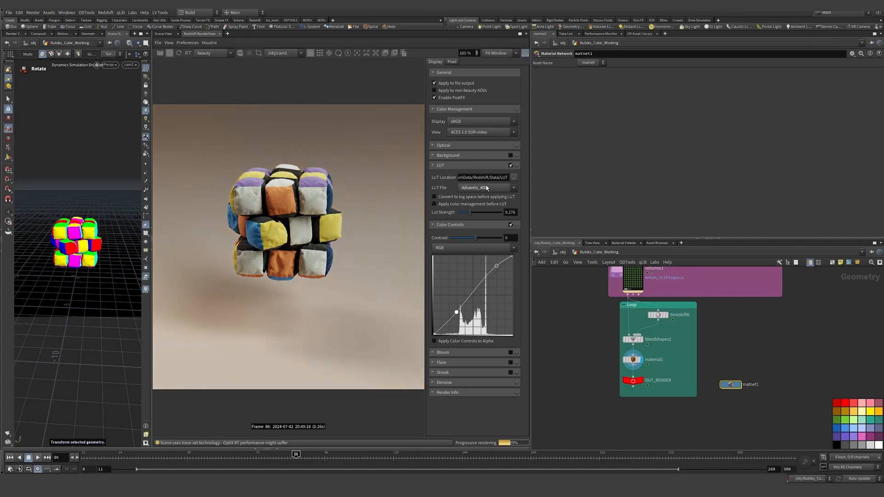
left_click(484, 187)
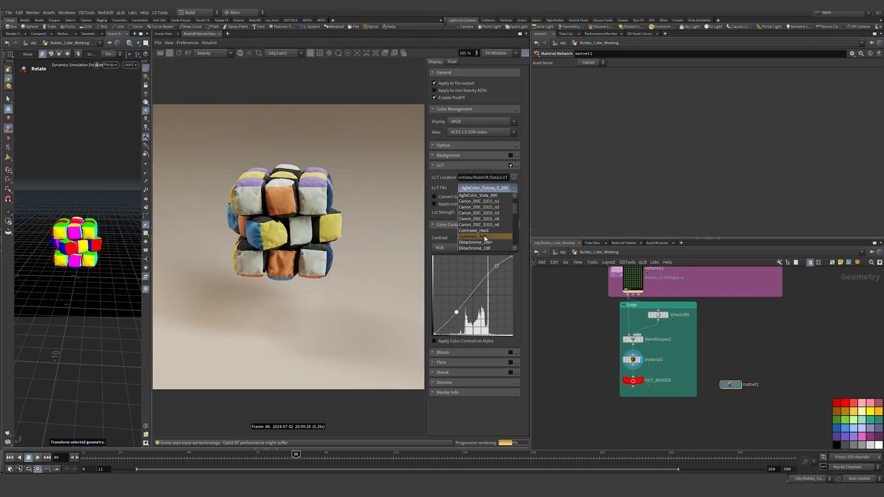
scroll("down", 3)
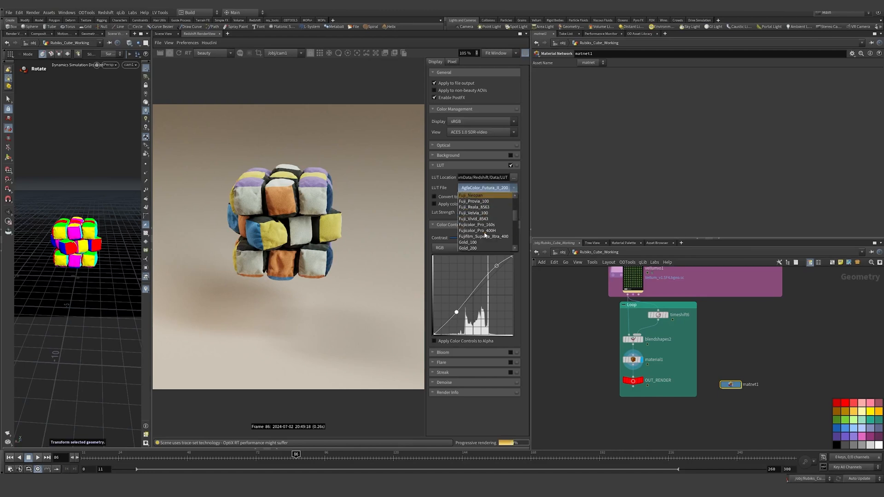
scroll("down", 3)
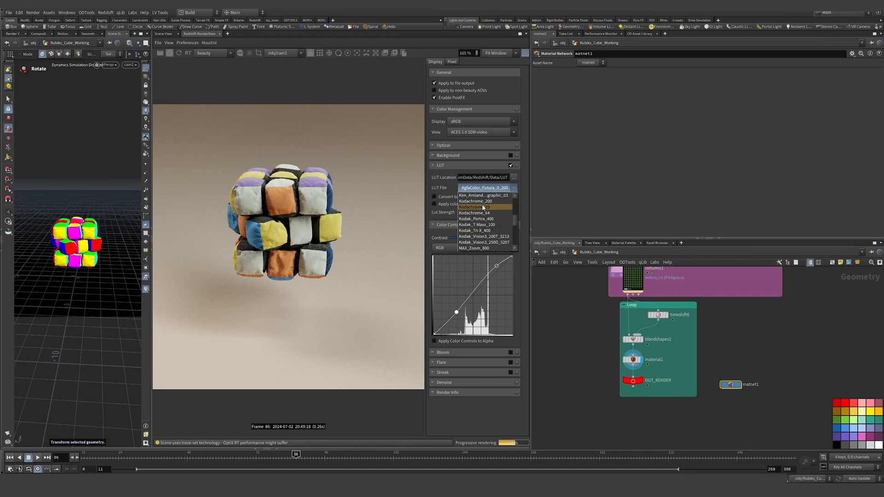
left_click(476, 201)
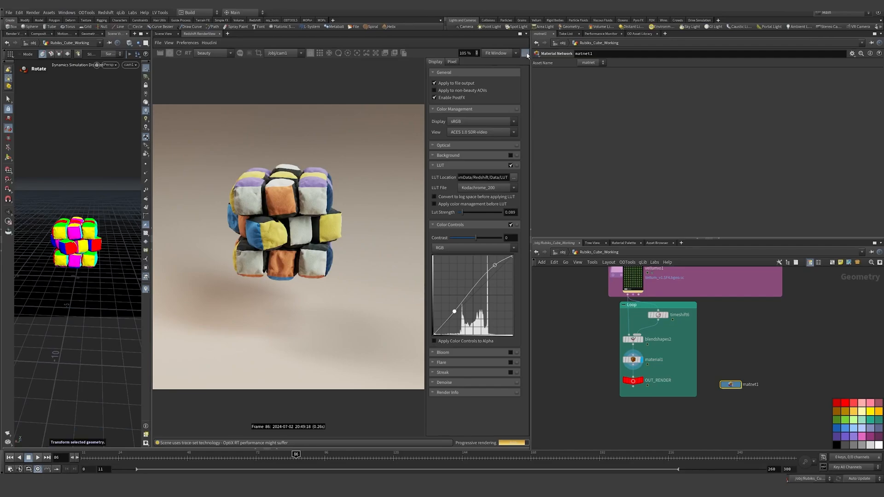
Compare the render with and without post effects, re-enabling colour grading and the LUT
left_click(525, 55)
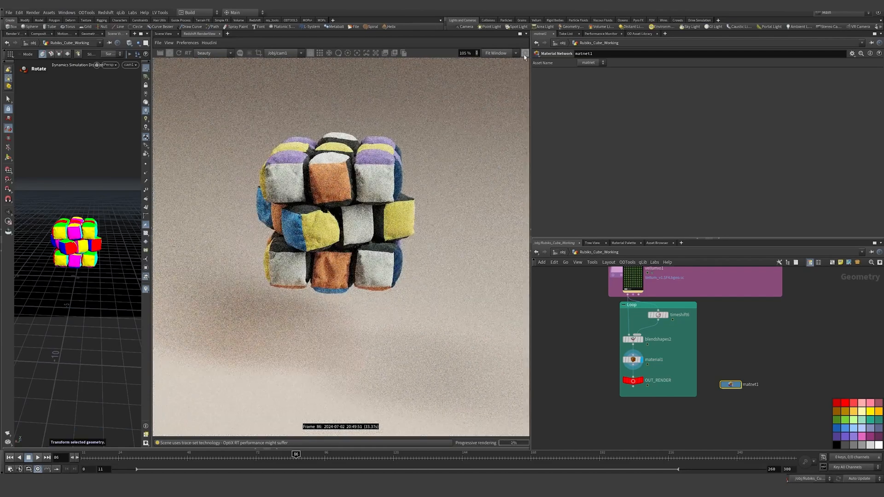
left_click(523, 53)
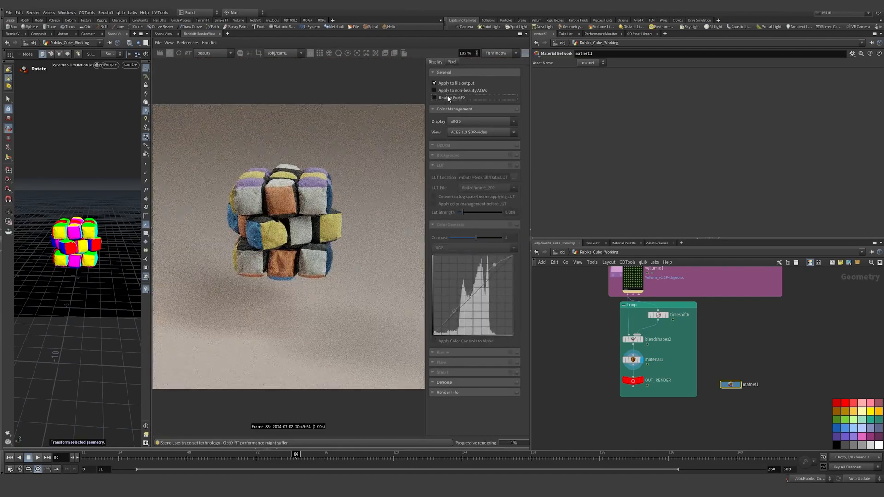
left_click(434, 97)
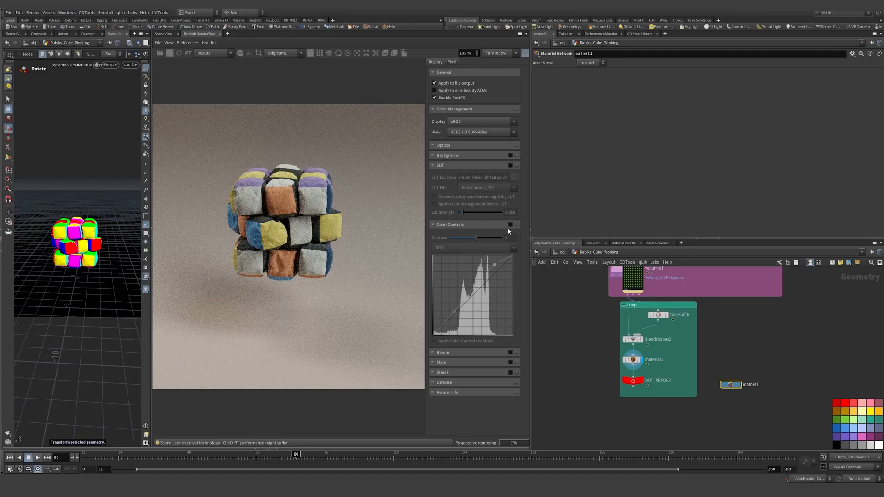
left_click(510, 165)
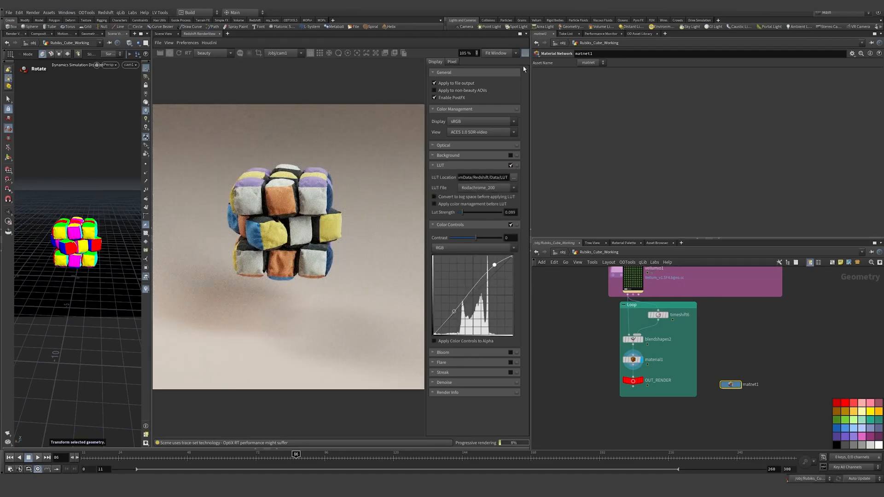
left_click(523, 69)
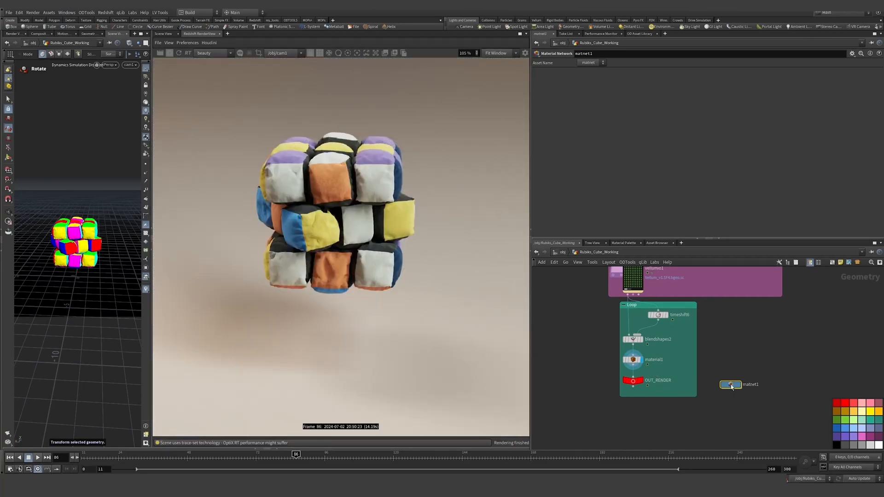
In matnet1's Red material, set StandardMaterial1's base colour to a more saturated orange
double_click(730, 383)
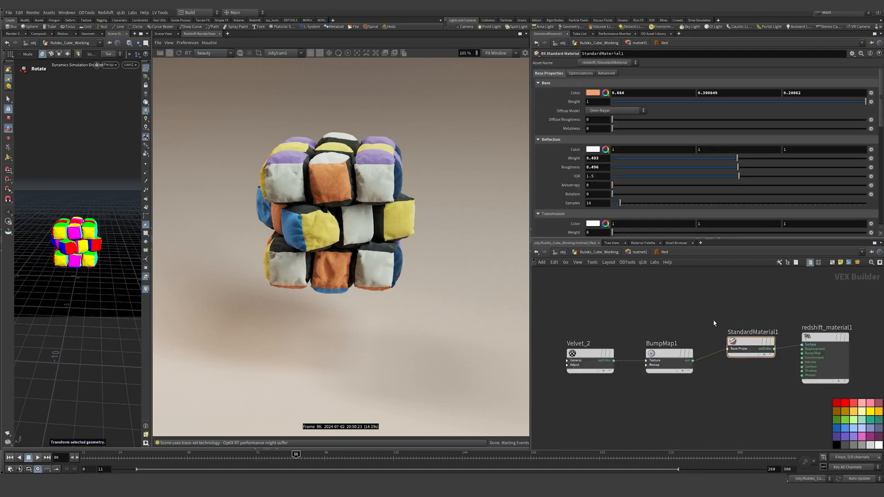
left_click(592, 93)
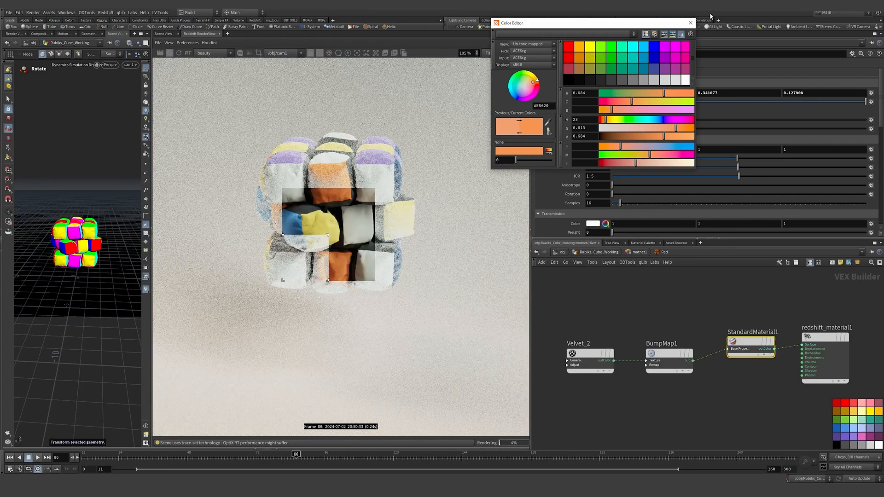
left_click(690, 23)
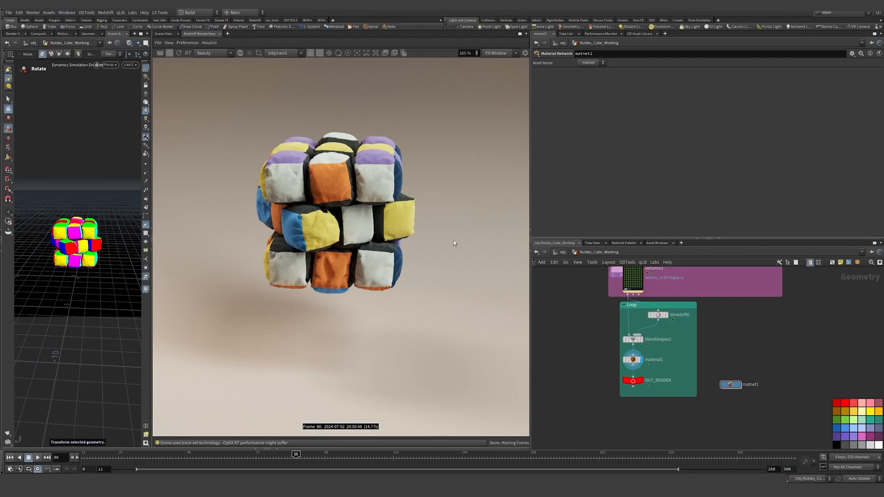
mouse_move(589, 316)
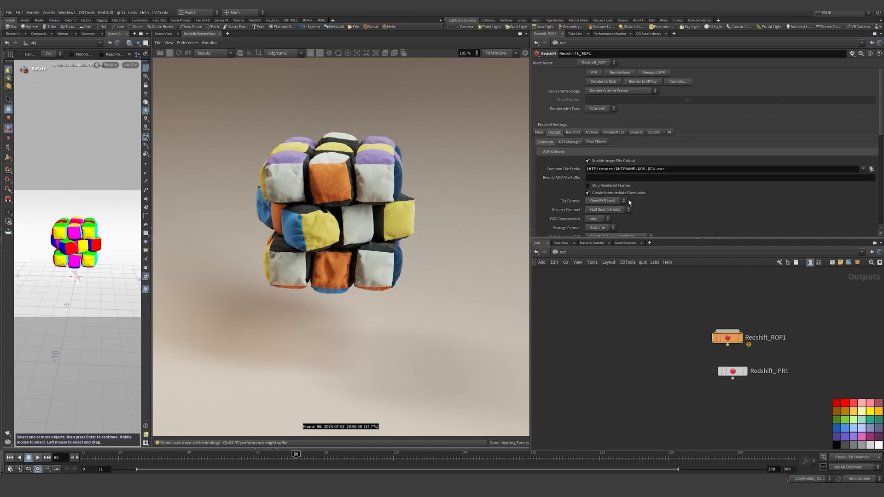
Keep OpenEXR output and set Redshift_ROP1 to render frames 11 through 260
left_click(603, 201)
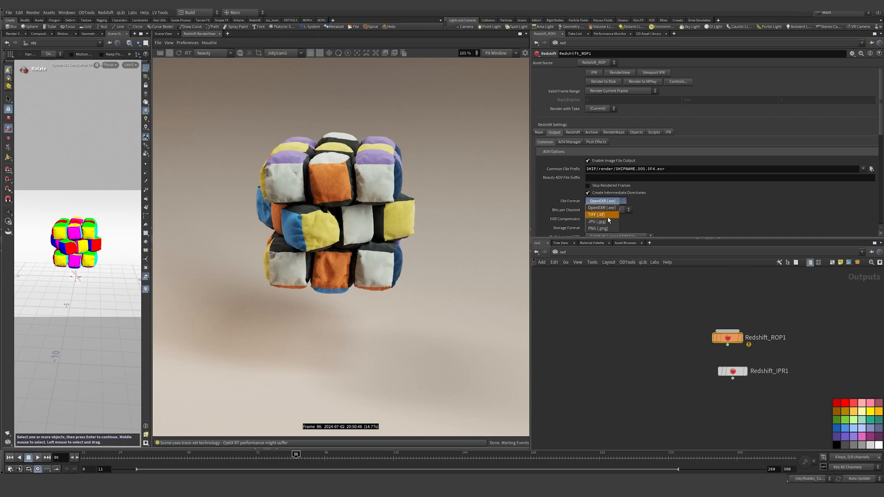
left_click(600, 208)
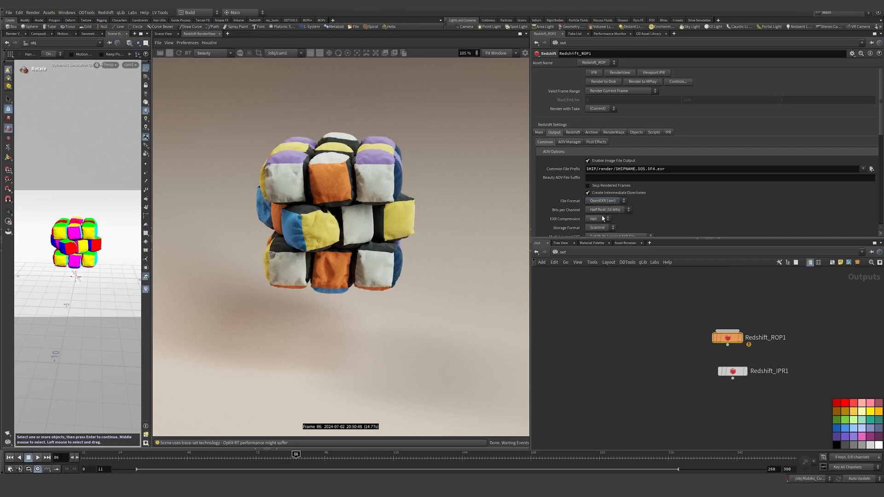
mouse_move(286, 182)
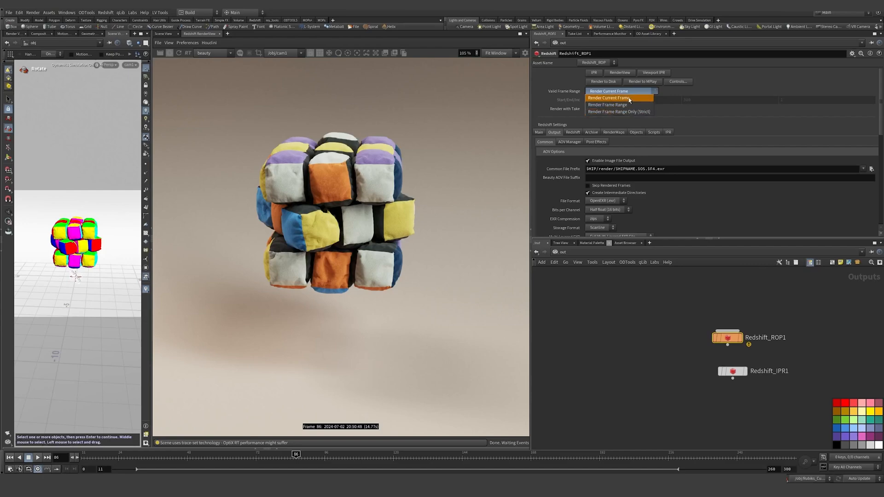
left_click(607, 104)
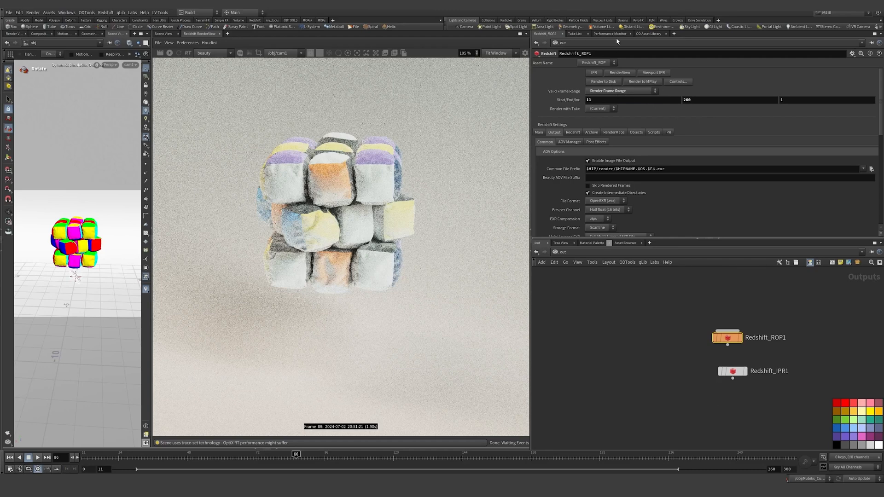
mouse_move(546, 285)
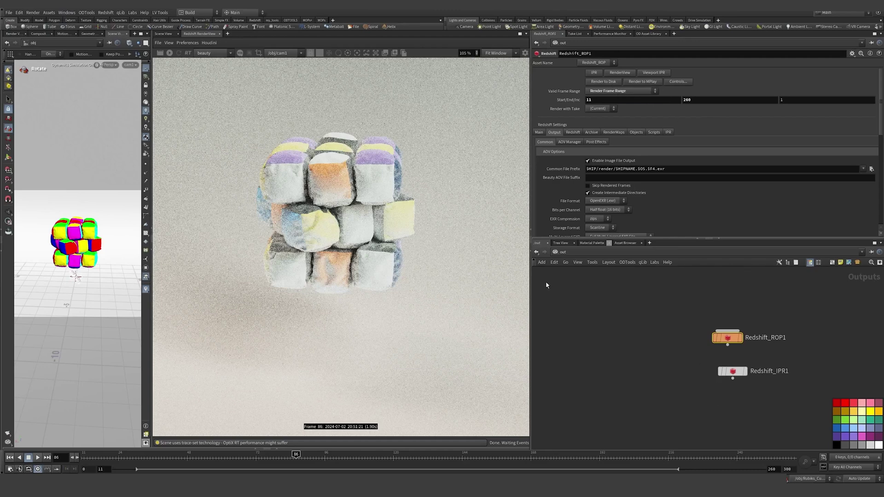